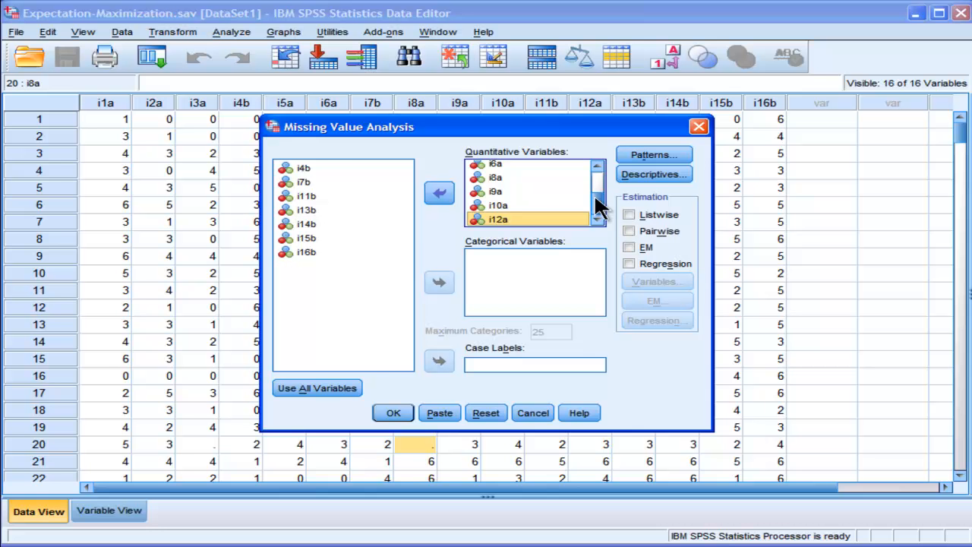
- Enable EM estimation in Missing Value Analysis and bring up its EM settings
{"action": "scroll", "scroll_direction": "up", "scroll_amount": 3}
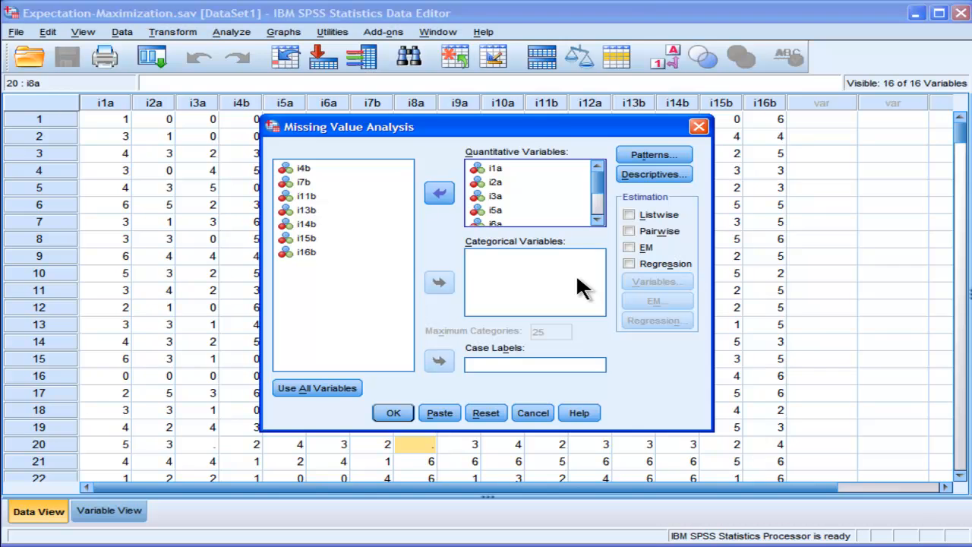
{"action": "left_click", "coordinate": [629, 246]}
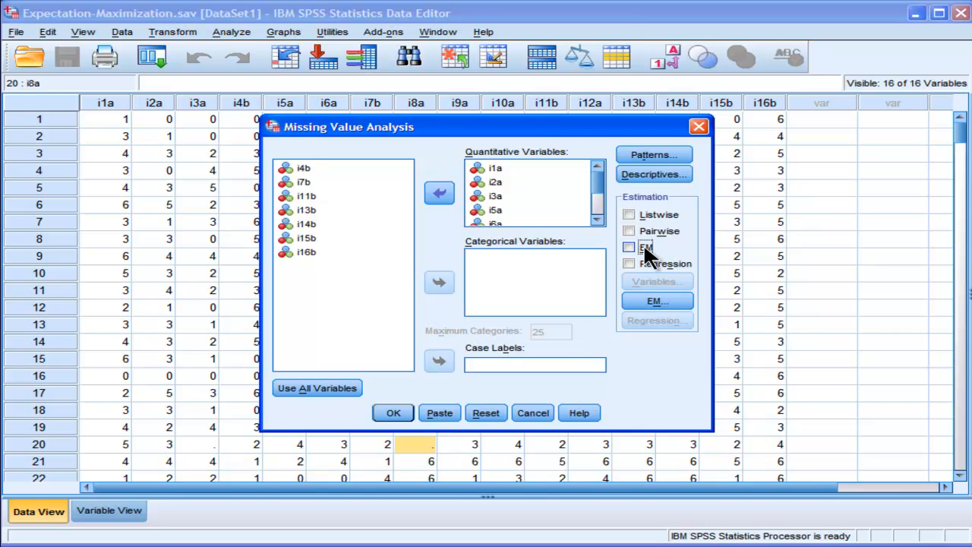
{"action": "left_click", "coordinate": [629, 247]}
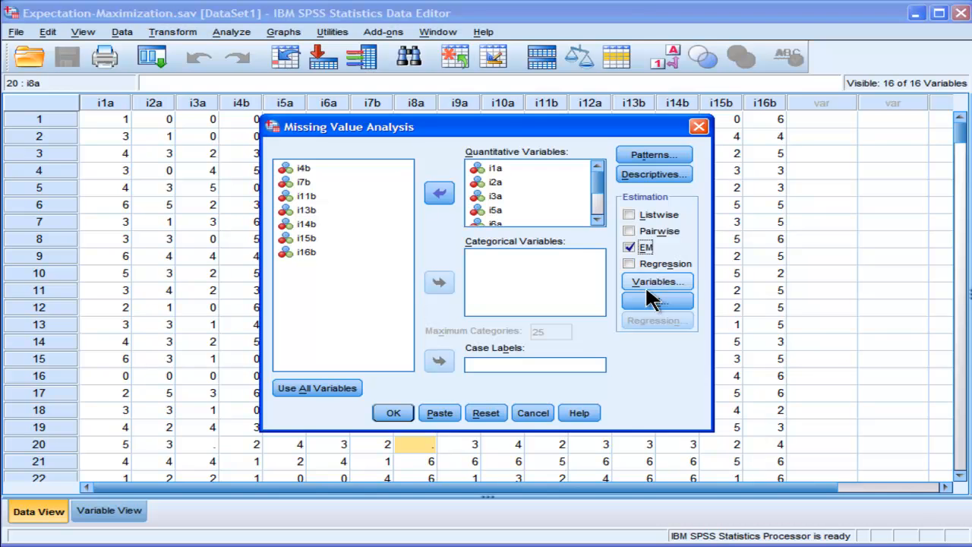
{"action": "left_click", "coordinate": [656, 300]}
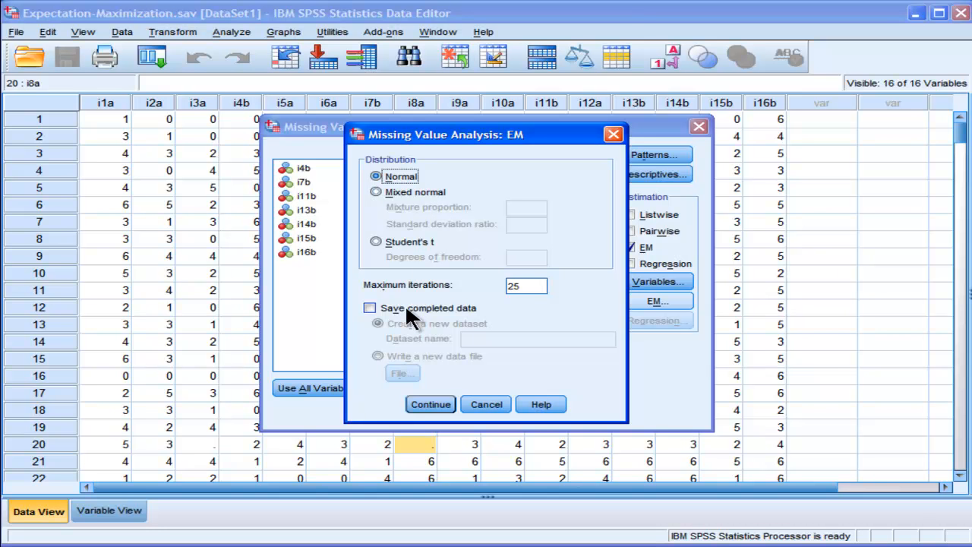
- Save completed data to a new dataset named subscale_no_missing and confirm with Continue
{"action": "left_click", "coordinate": [369, 308]}
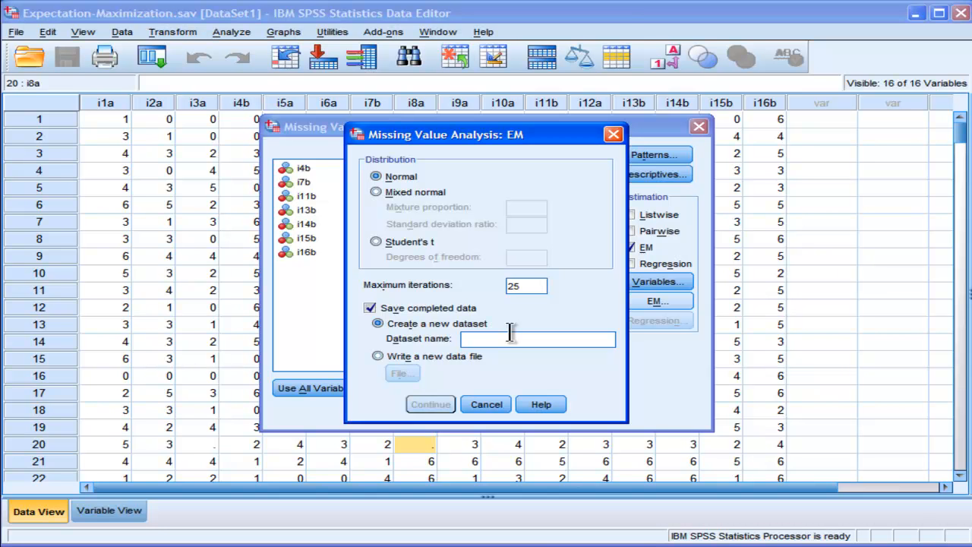
{"action": "type", "text": "subscale_s"}
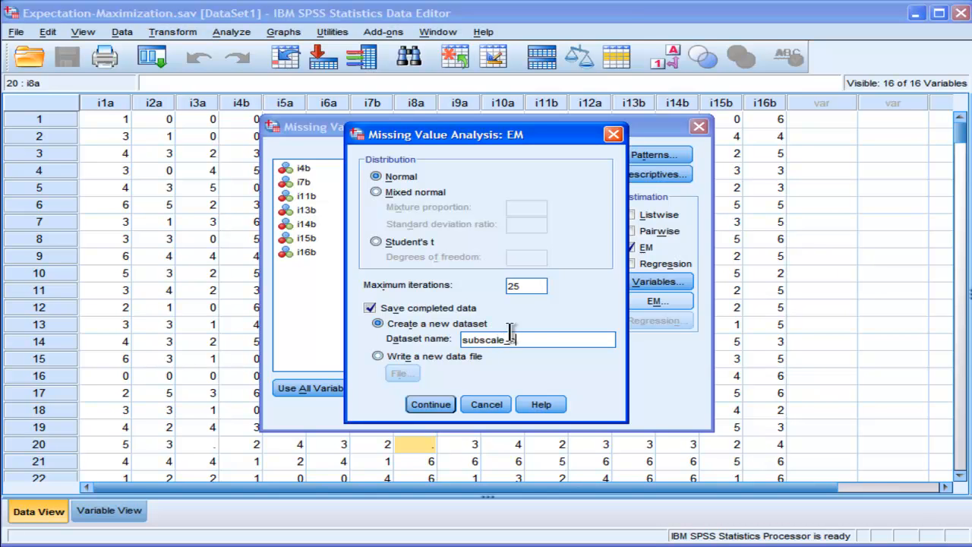
{"action": "type", "text": "no_missing"}
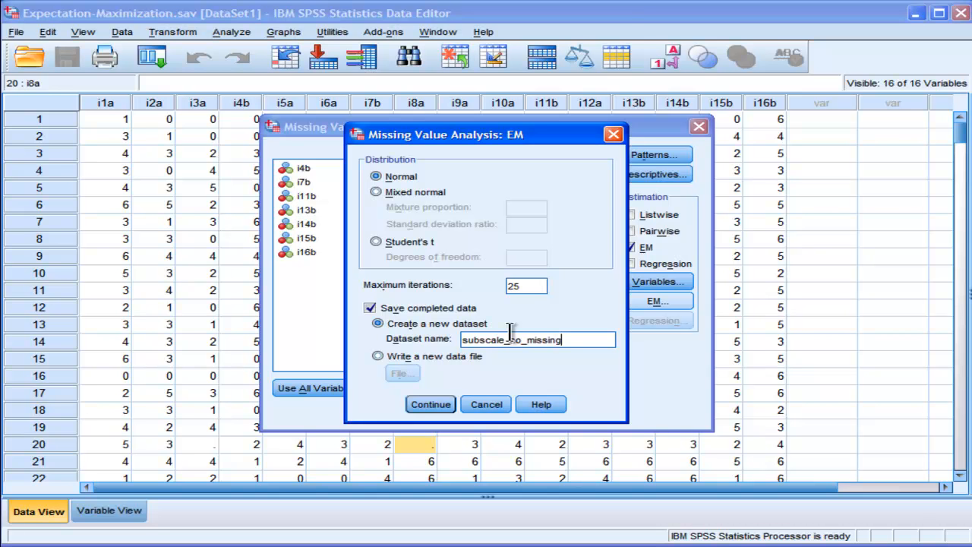
{"action": "left_click", "coordinate": [430, 404]}
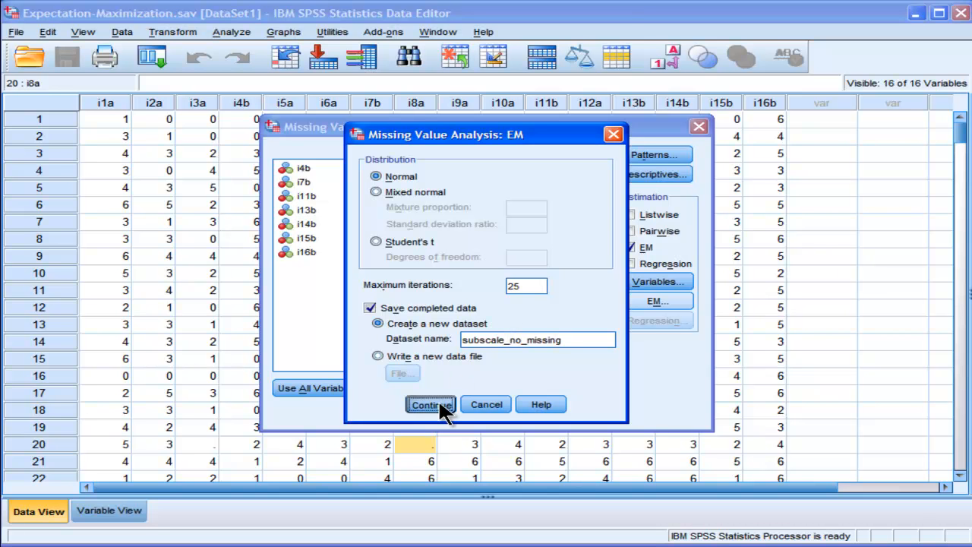
{"action": "left_click", "coordinate": [430, 404]}
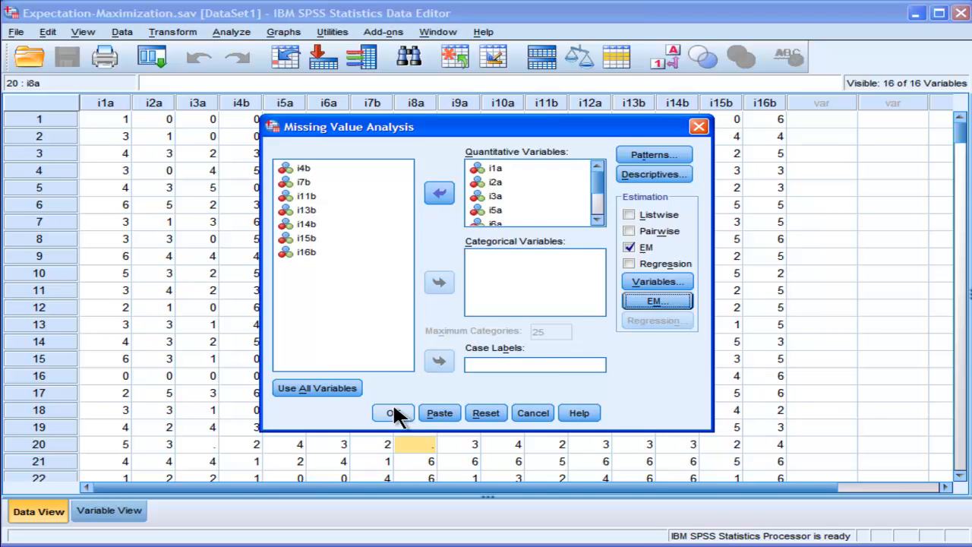
- Run the analysis and scroll through the univariate statistics, EM means, covariances and correlations
{"action": "left_click", "coordinate": [393, 413]}
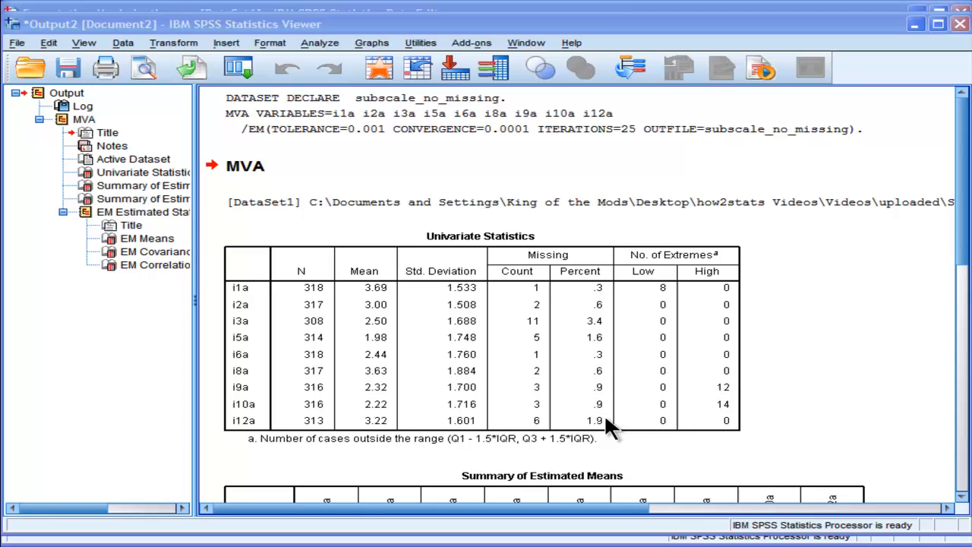
{"action": "mouse_move", "coordinate": [919, 190]}
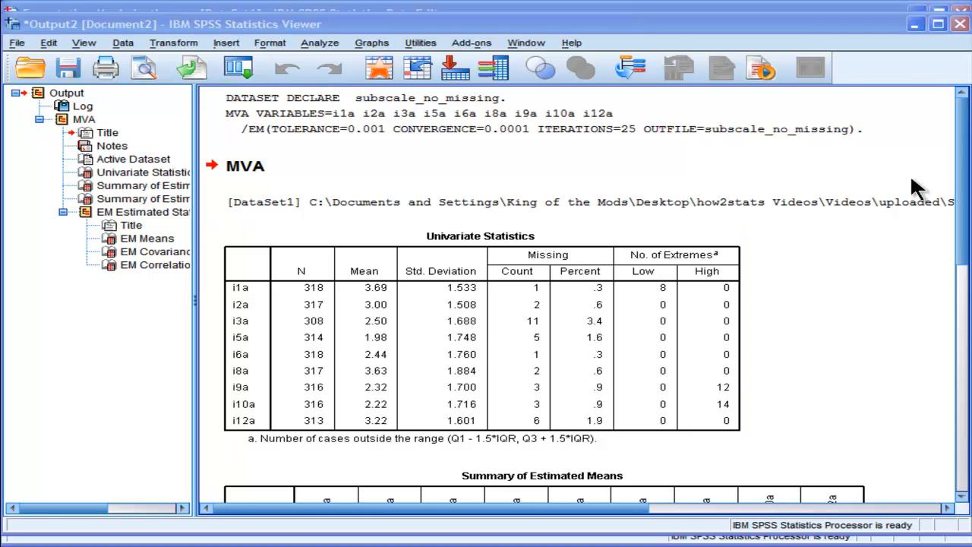
{"action": "scroll", "scroll_direction": "down", "scroll_amount": 3}
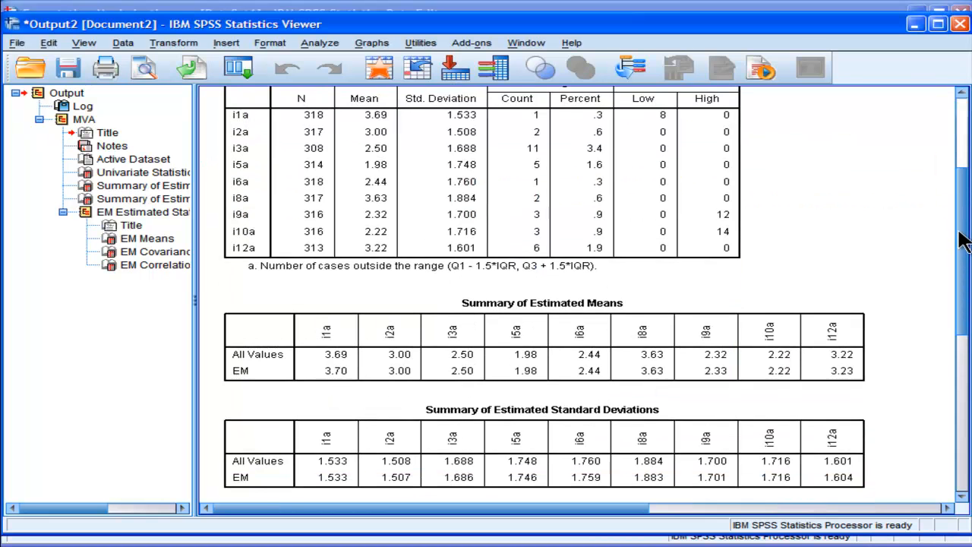
{"action": "scroll", "scroll_direction": "down", "scroll_amount": 3}
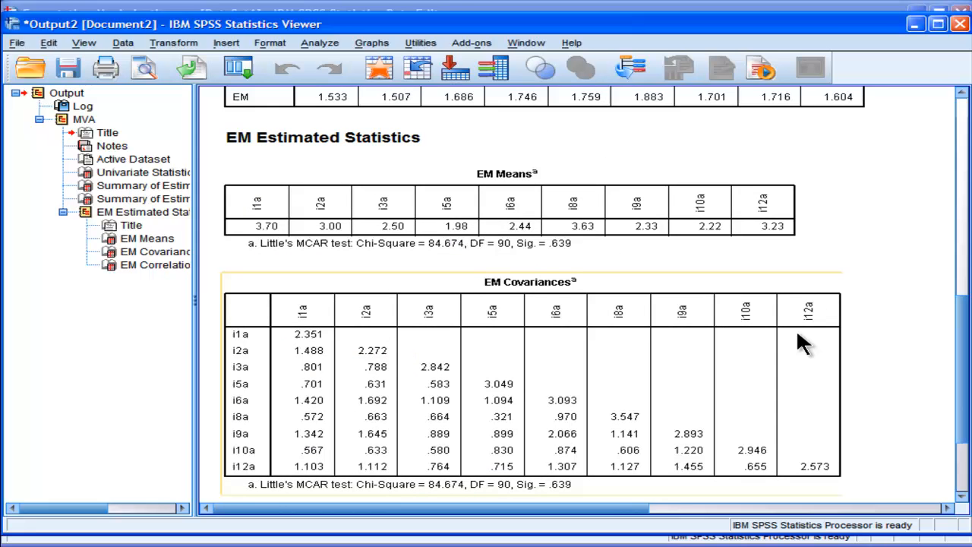
{"action": "scroll", "scroll_direction": "down", "scroll_amount": 3}
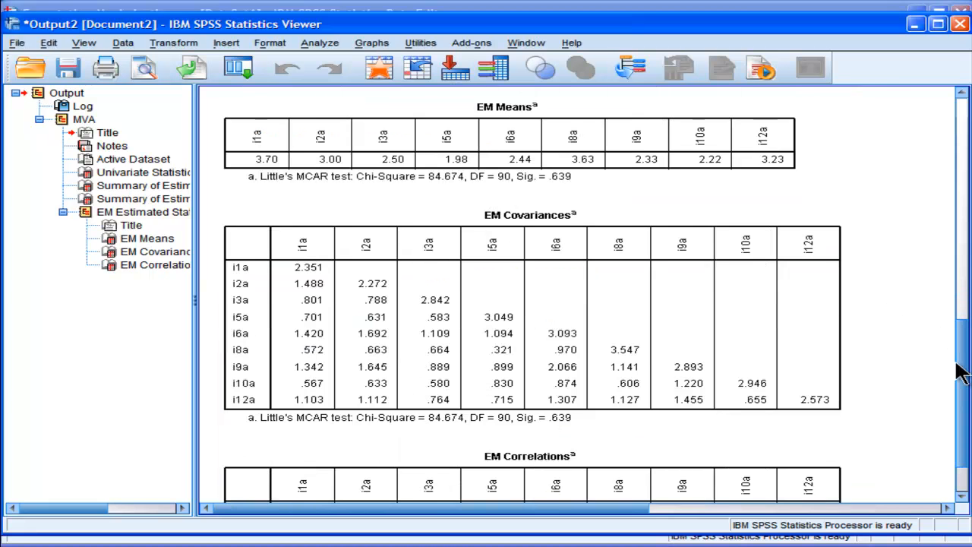
{"action": "scroll", "scroll_direction": "down", "scroll_amount": 3}
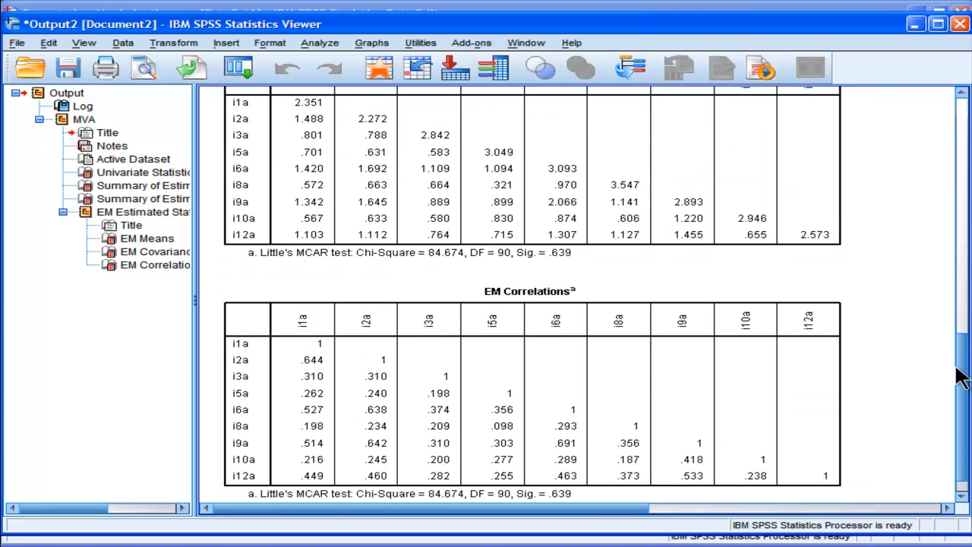
{"action": "scroll", "scroll_direction": "up", "scroll_amount": 3}
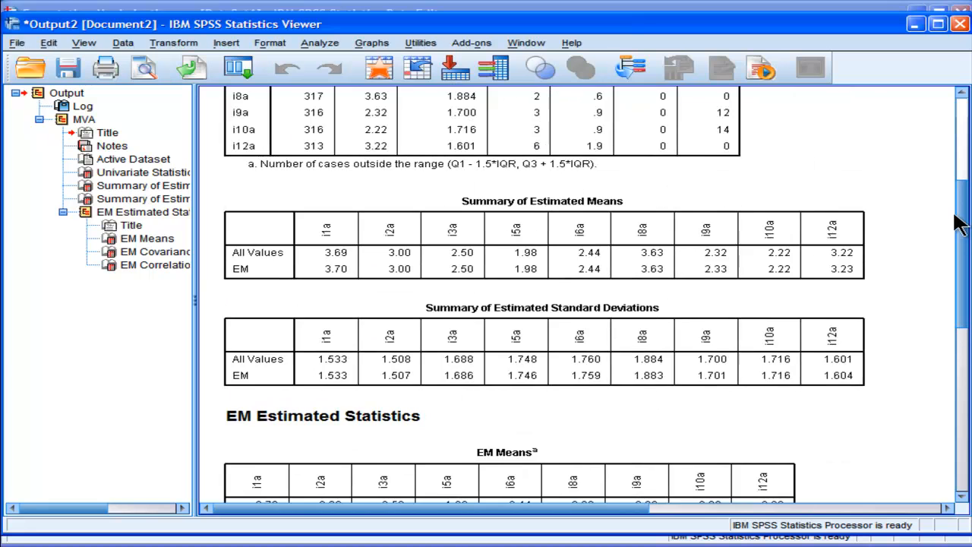
{"action": "scroll", "scroll_direction": "up", "scroll_amount": 3}
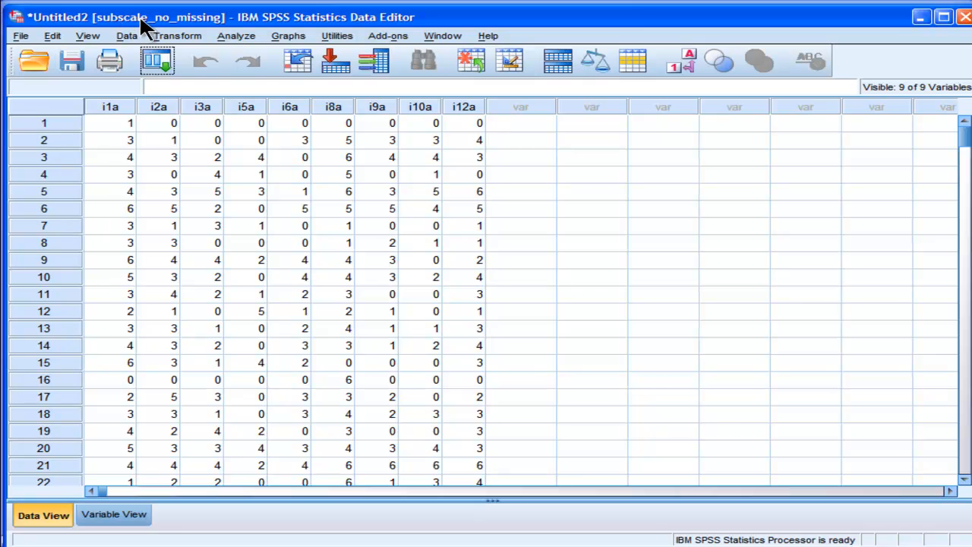
{"action": "mouse_move", "coordinate": [148, 31]}
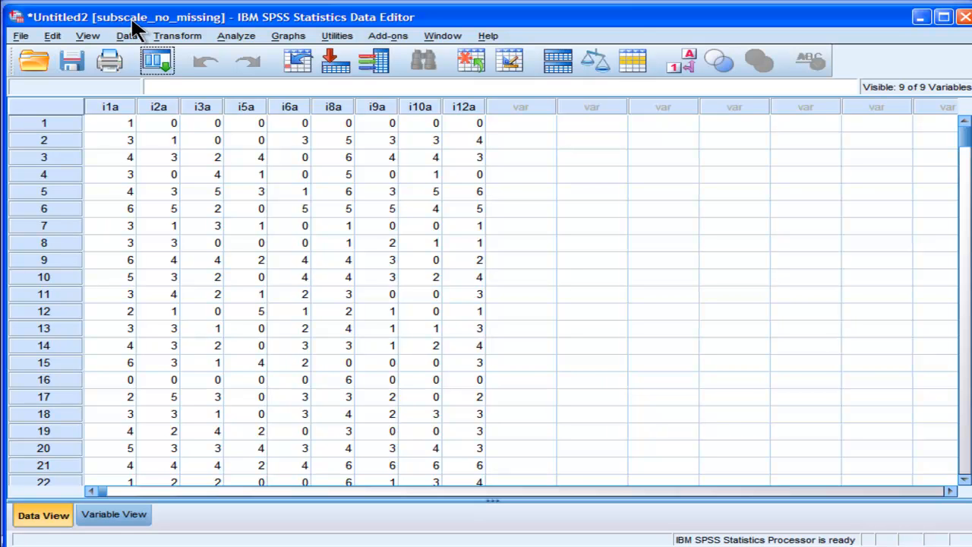
{"action": "mouse_move", "coordinate": [177, 36]}
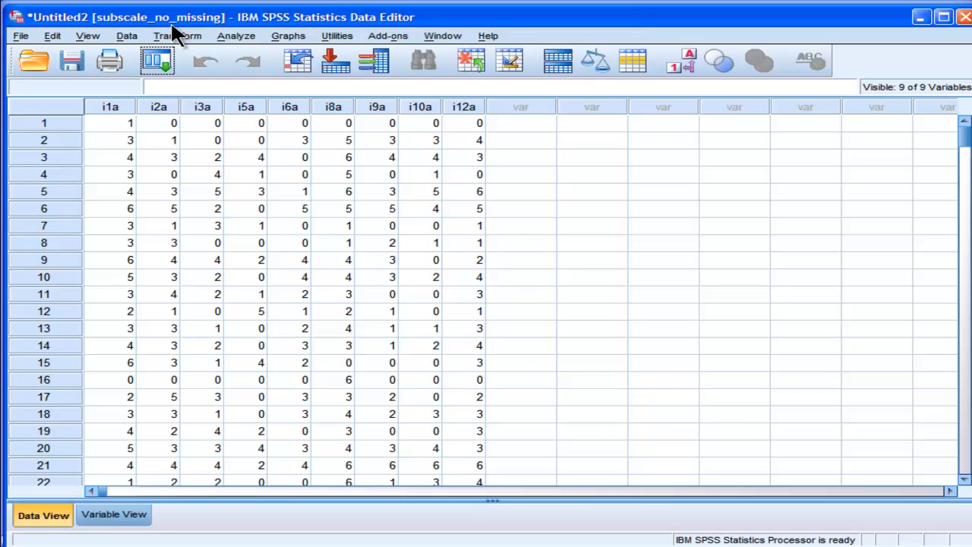
{"action": "mouse_move", "coordinate": [436, 186]}
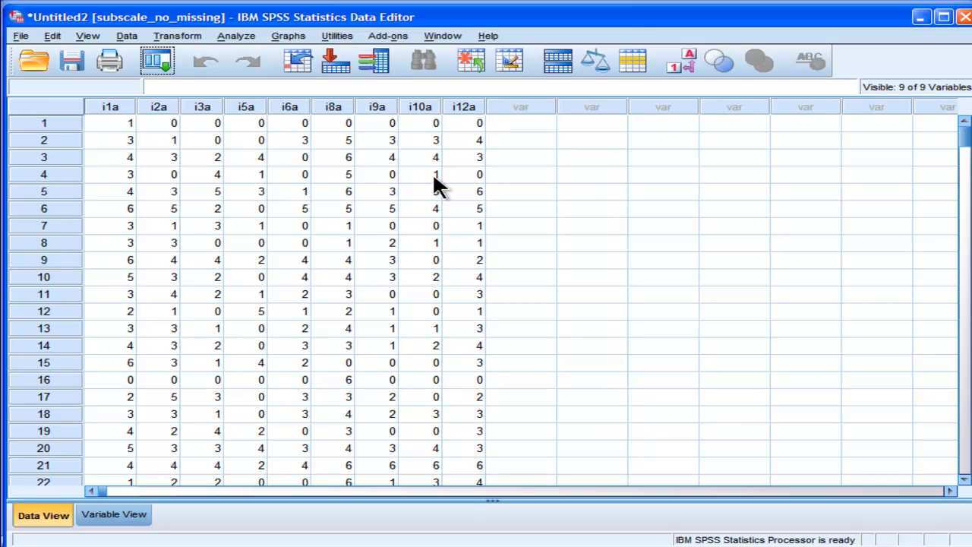
{"action": "mouse_move", "coordinate": [414, 231]}
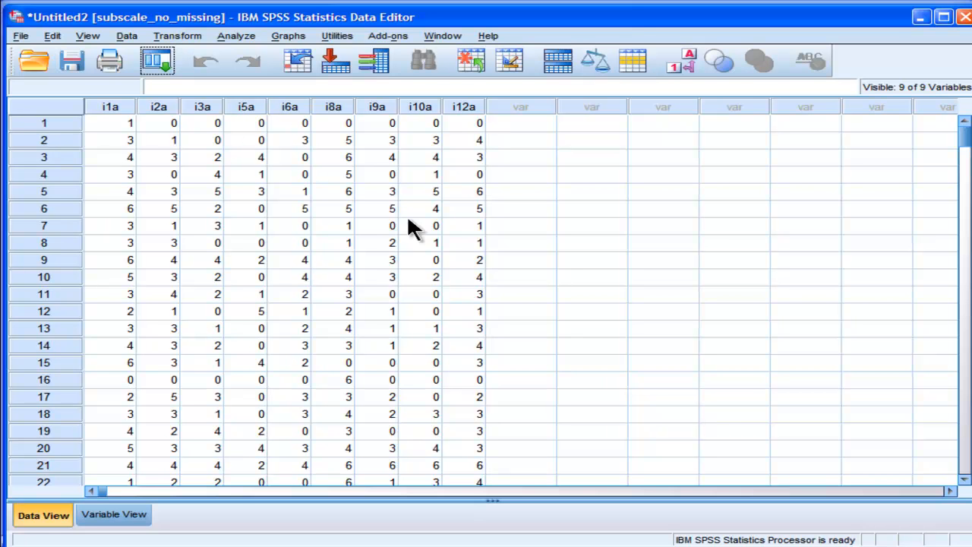
- Inspect values in the completed subscale_no_missing dataset
{"action": "left_click", "coordinate": [288, 328]}
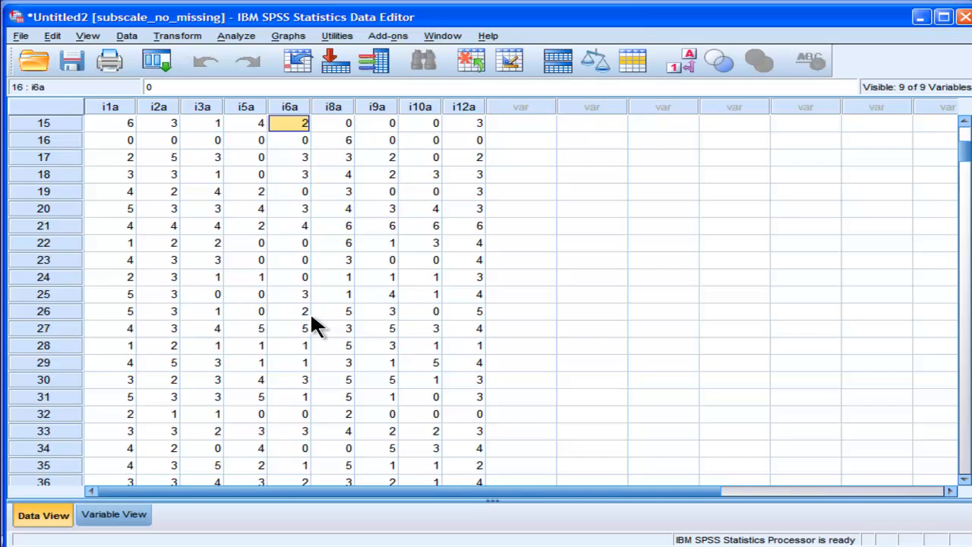
{"action": "scroll", "scroll_direction": "up", "scroll_amount": 3}
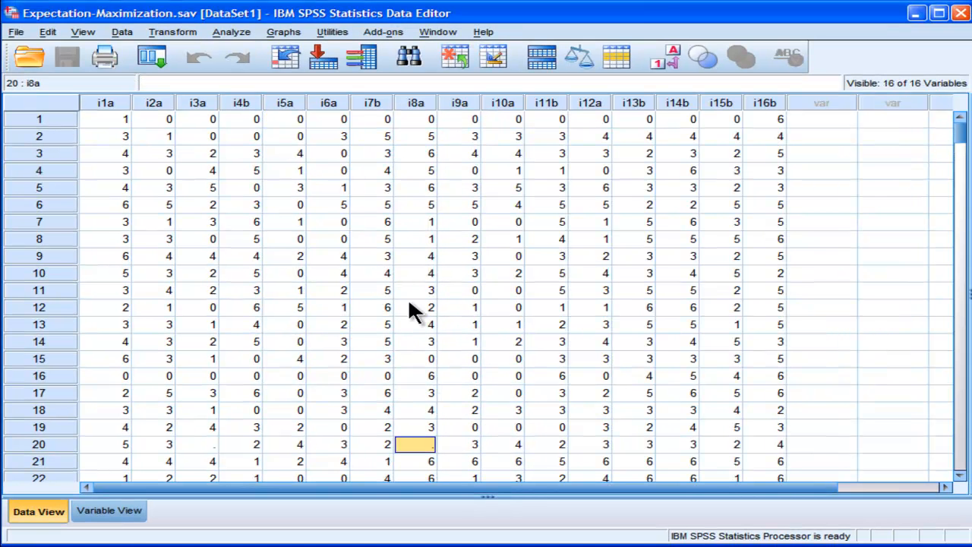
- Check blank i8a cells in Expectation-Maximization.sav, then bring subscale_no_missing back to the front
{"action": "left_click", "coordinate": [415, 290]}
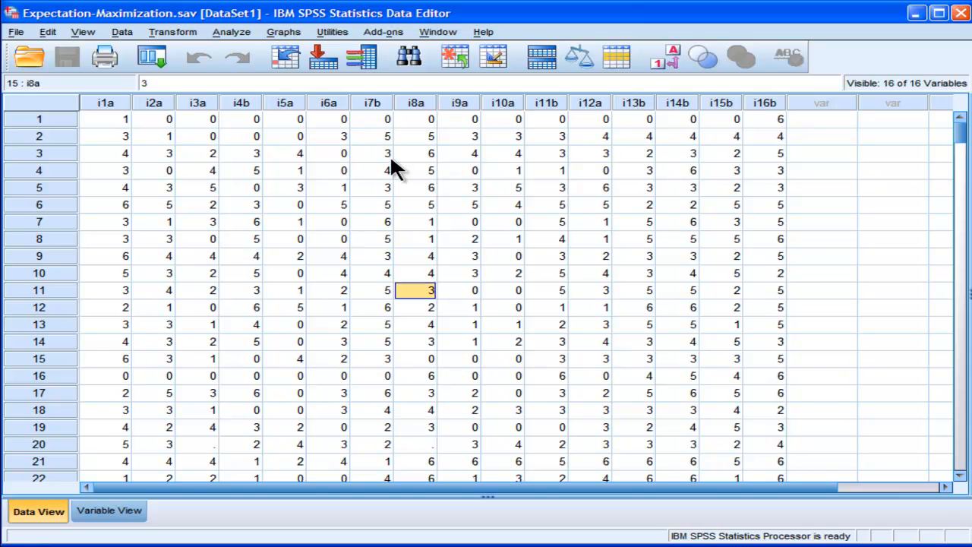
{"action": "left_click", "coordinate": [415, 392]}
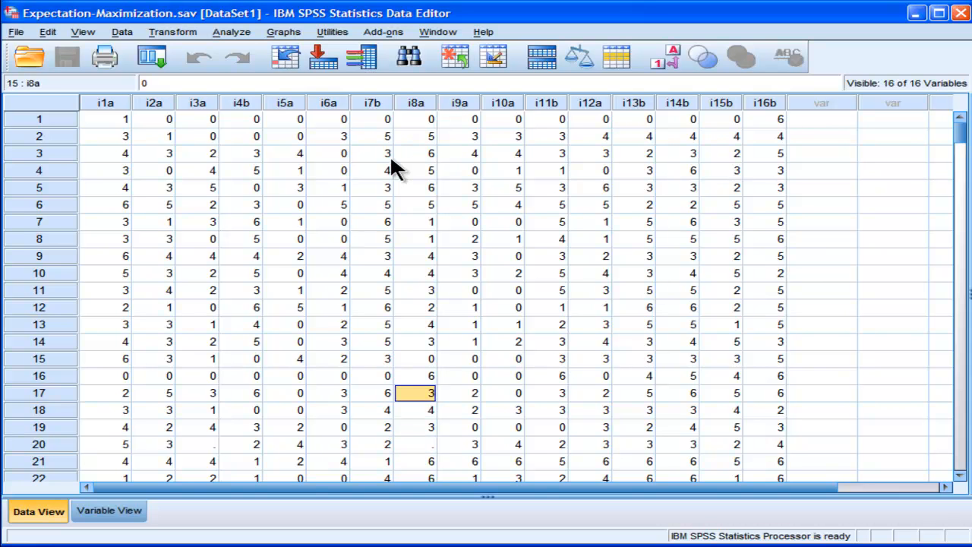
{"action": "scroll", "scroll_direction": "down", "scroll_amount": 3}
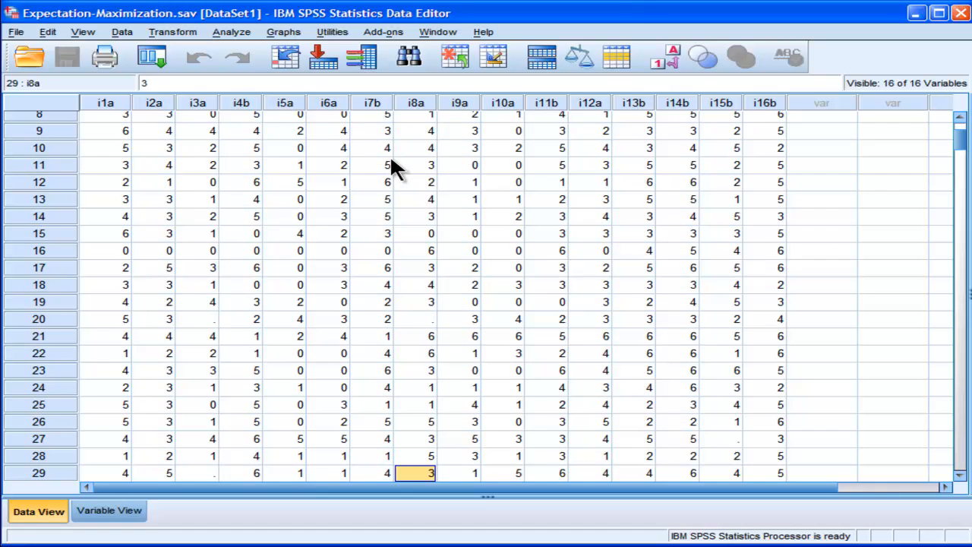
{"action": "mouse_move", "coordinate": [194, 347]}
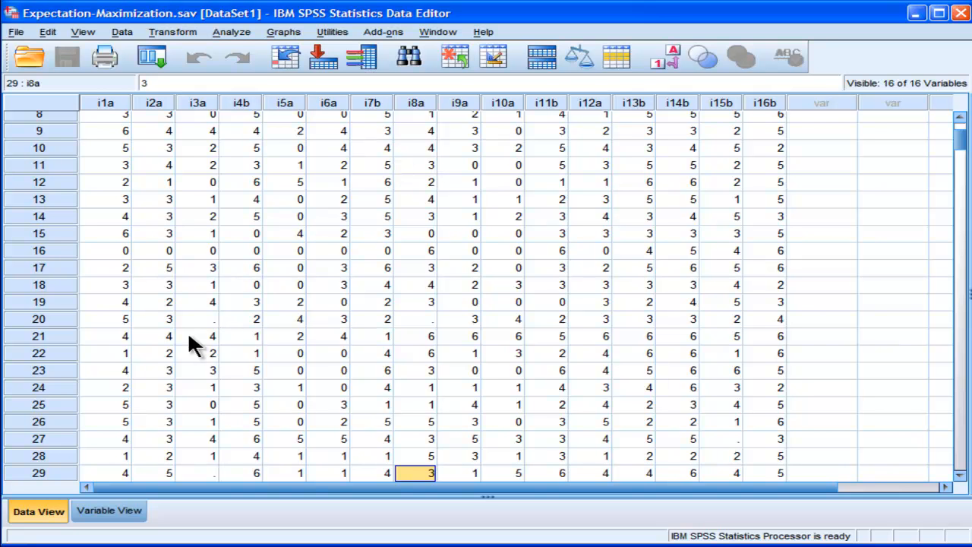
{"action": "left_click", "coordinate": [196, 318]}
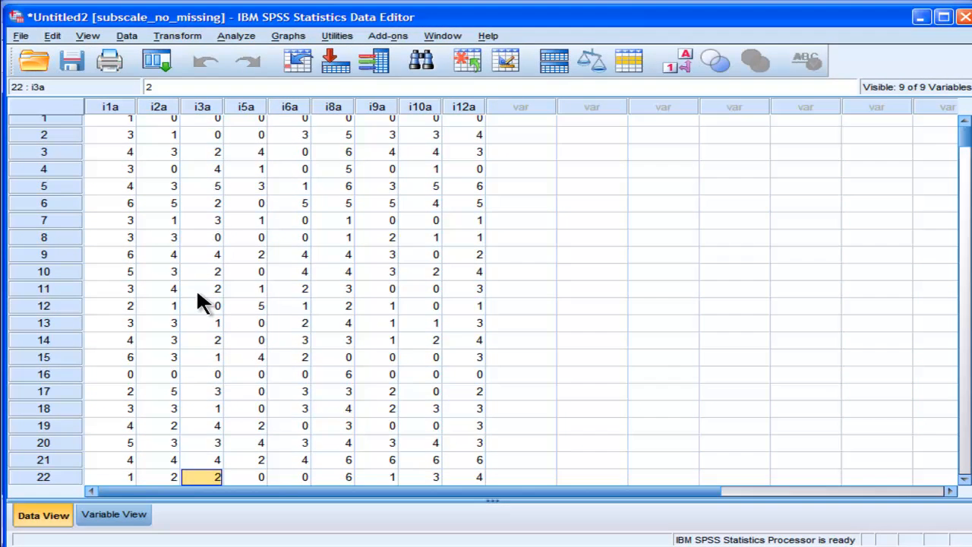
- Verify the imputed i3a value 2.953 for case 20 in subscale_no_missing
{"action": "left_click", "coordinate": [202, 442]}
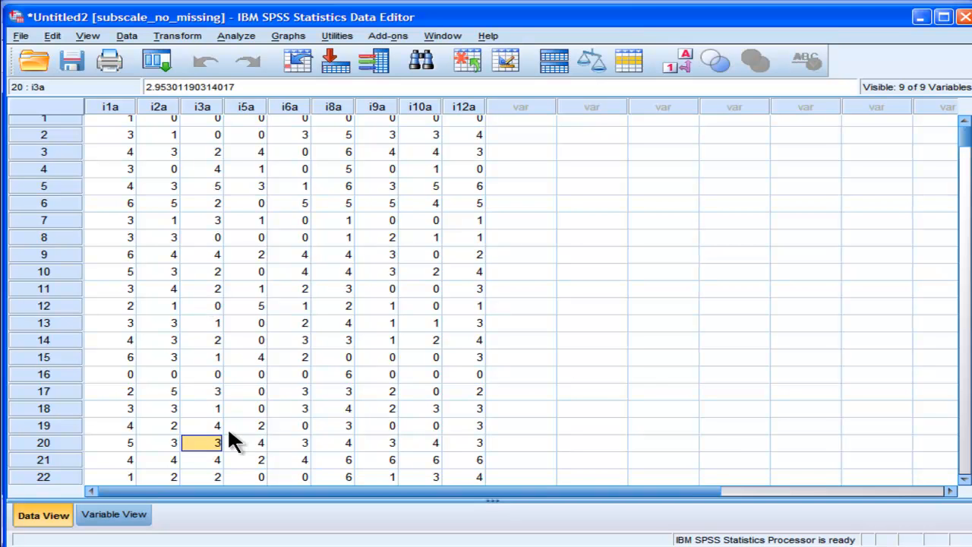
{"action": "mouse_move", "coordinate": [215, 446]}
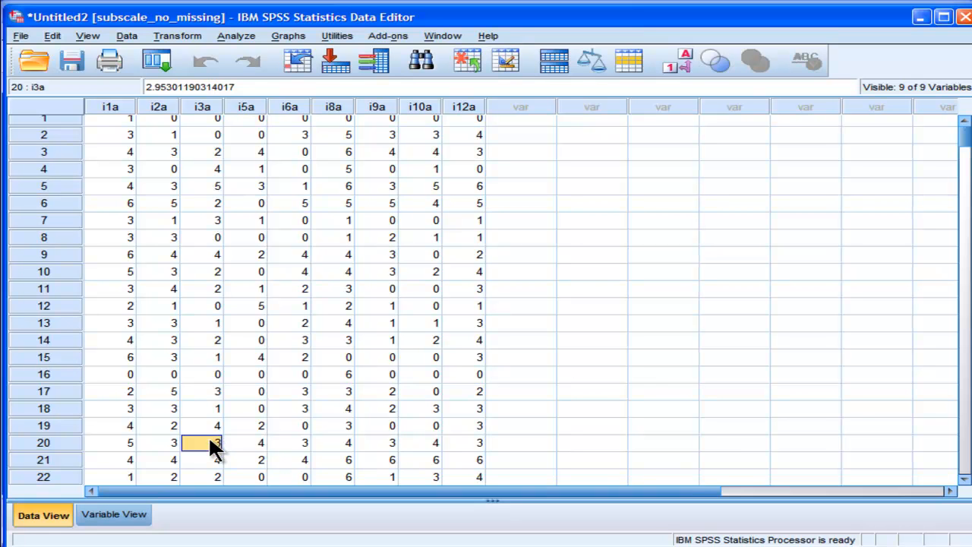
{"action": "mouse_move", "coordinate": [212, 455]}
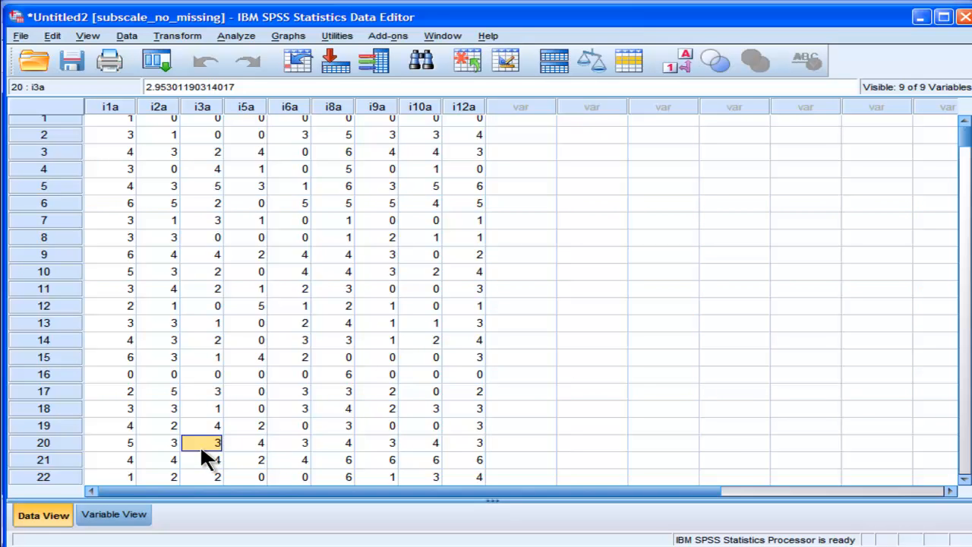
{"action": "mouse_move", "coordinate": [220, 448]}
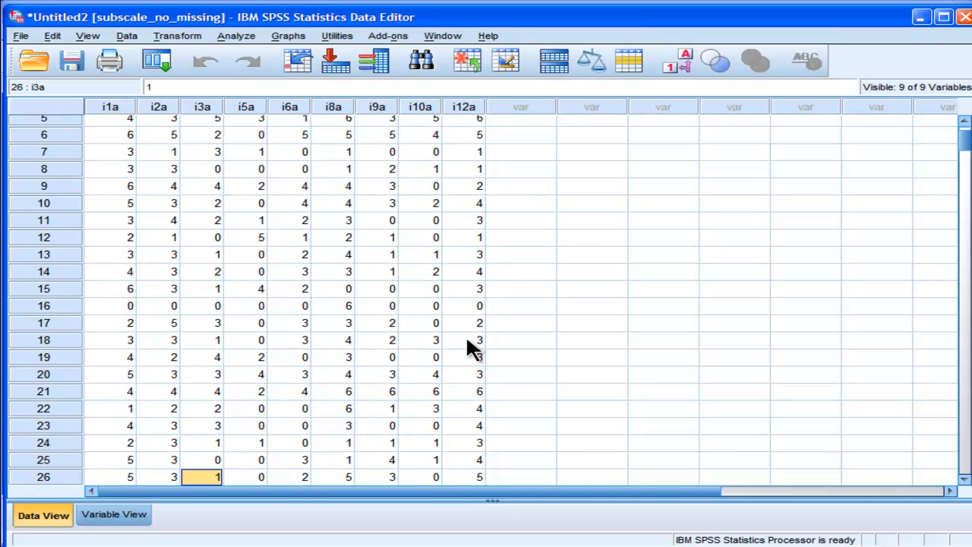
{"action": "left_click", "coordinate": [201, 374]}
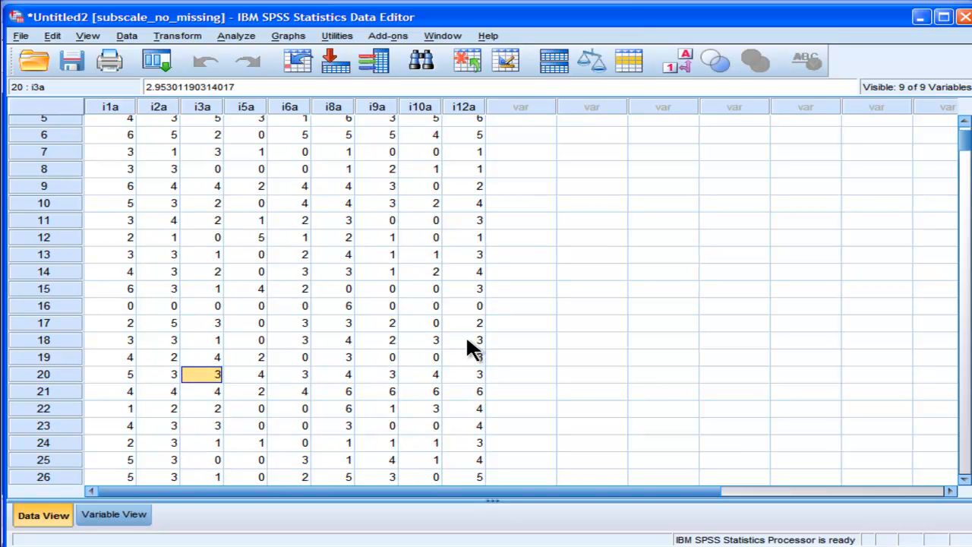
{"action": "mouse_move", "coordinate": [247, 384]}
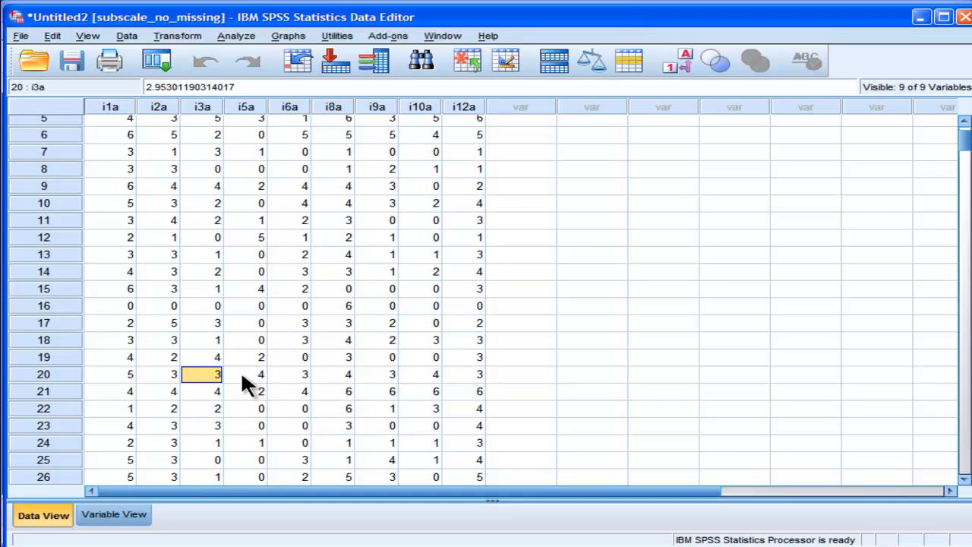
{"action": "mouse_move", "coordinate": [436, 380]}
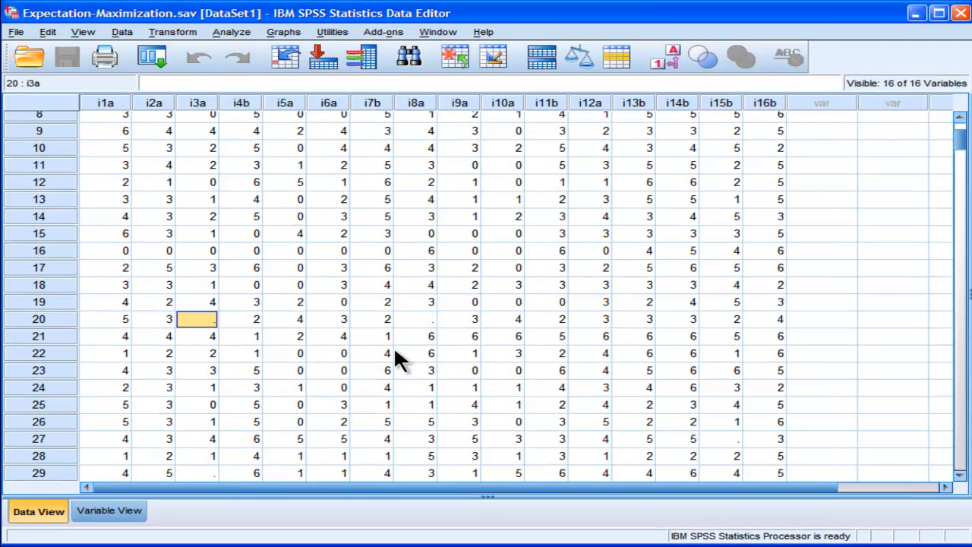
{"action": "mouse_move", "coordinate": [239, 53]}
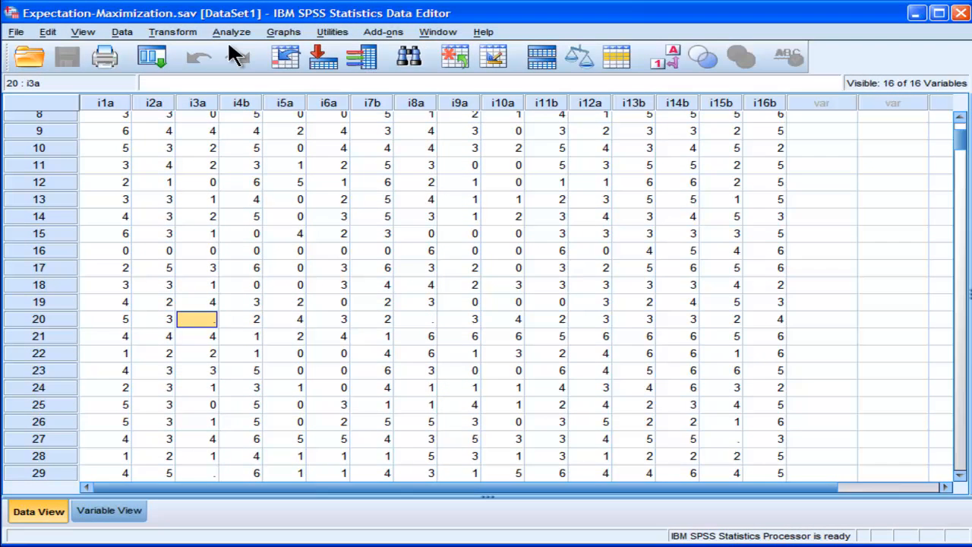
- Start a new Missing Value Analysis and remove the subscale A items from Quantitative Variables
{"action": "left_click", "coordinate": [232, 32]}
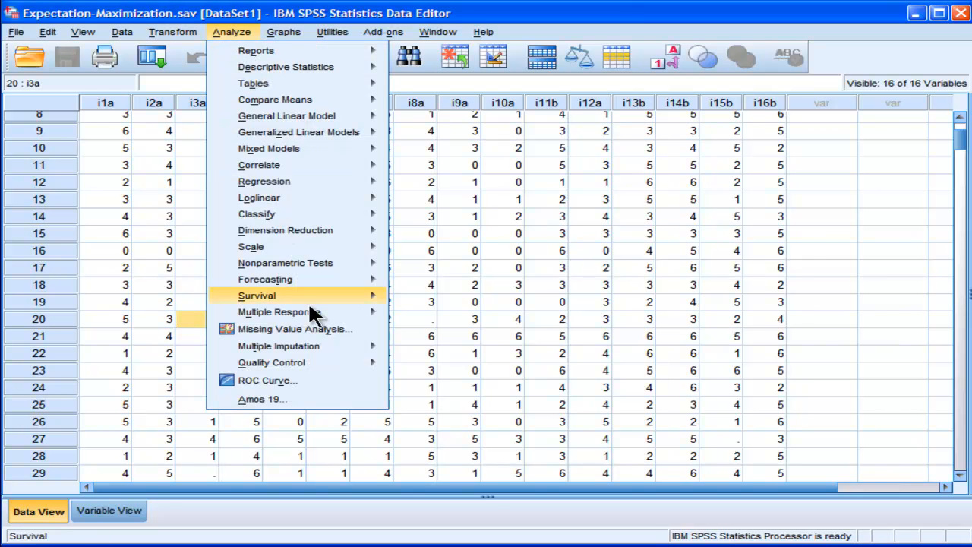
{"action": "mouse_move", "coordinate": [311, 328]}
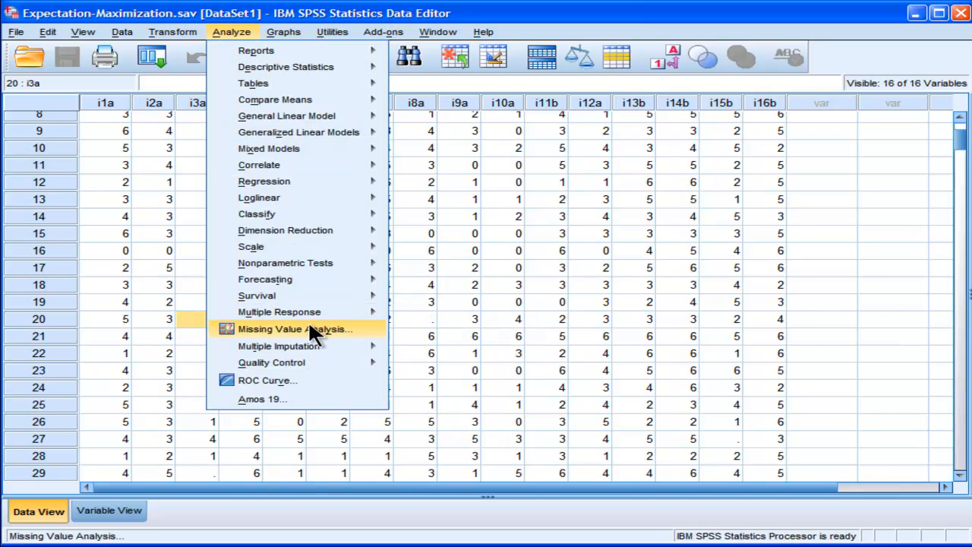
{"action": "left_click", "coordinate": [295, 329]}
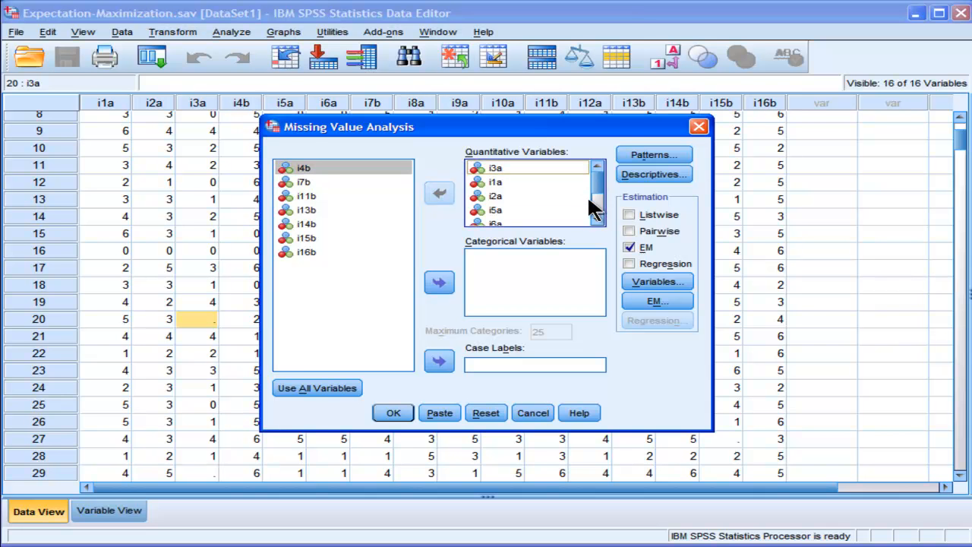
{"action": "left_click", "coordinate": [495, 168]}
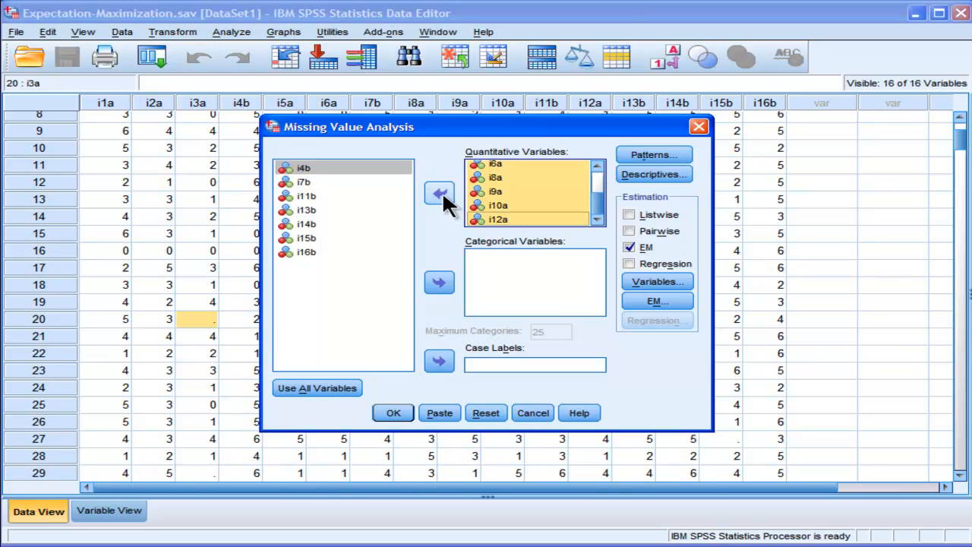
{"action": "left_click", "coordinate": [439, 193]}
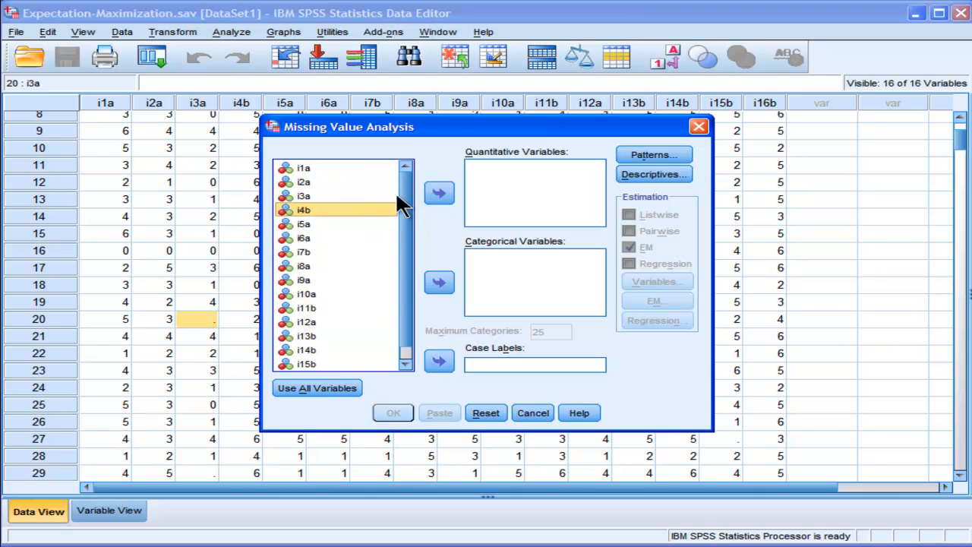
- Add i4b, i7b, i11b, i13b, i14b, i15b and i16b as quantitative variables, keeping EM checked
{"action": "left_click", "coordinate": [439, 193]}
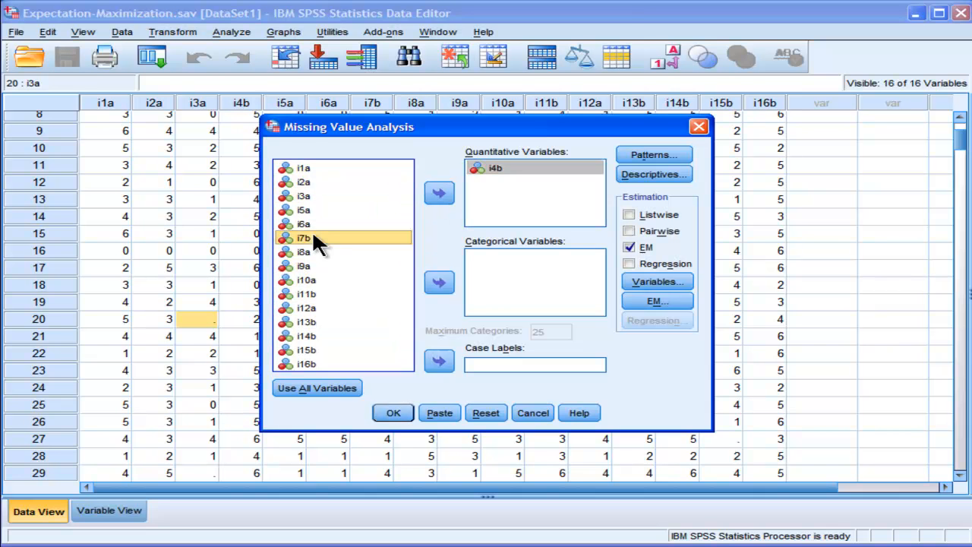
{"action": "left_click", "coordinate": [439, 192]}
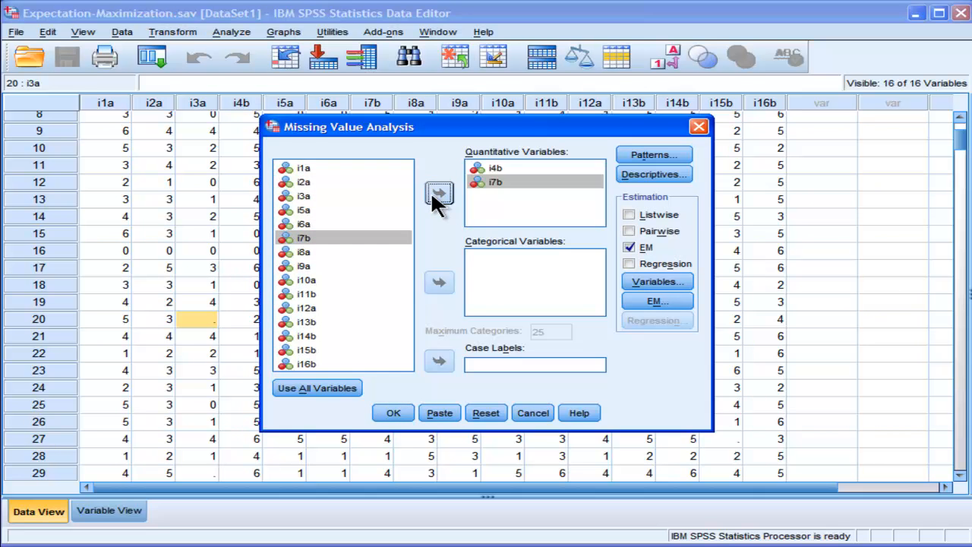
{"action": "left_click", "coordinate": [439, 192]}
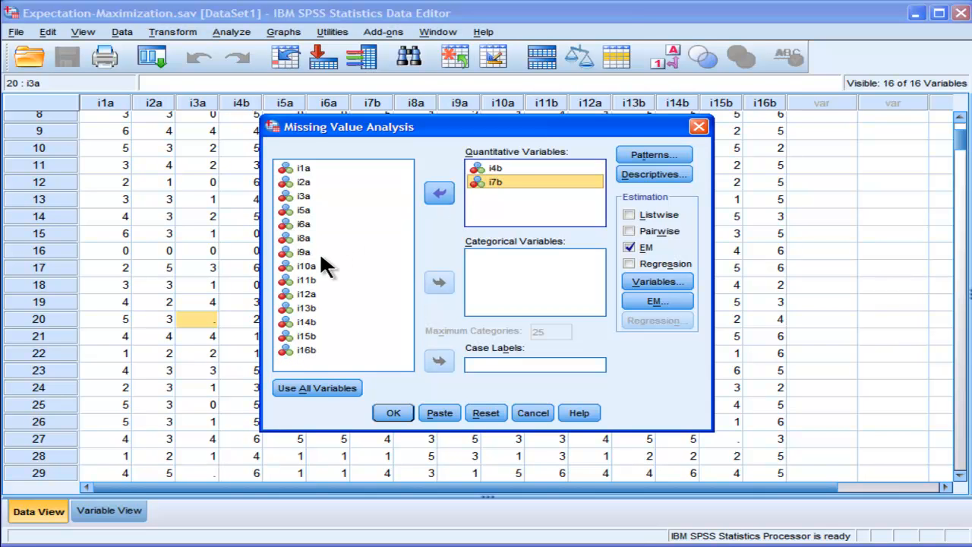
{"action": "left_click", "coordinate": [307, 280]}
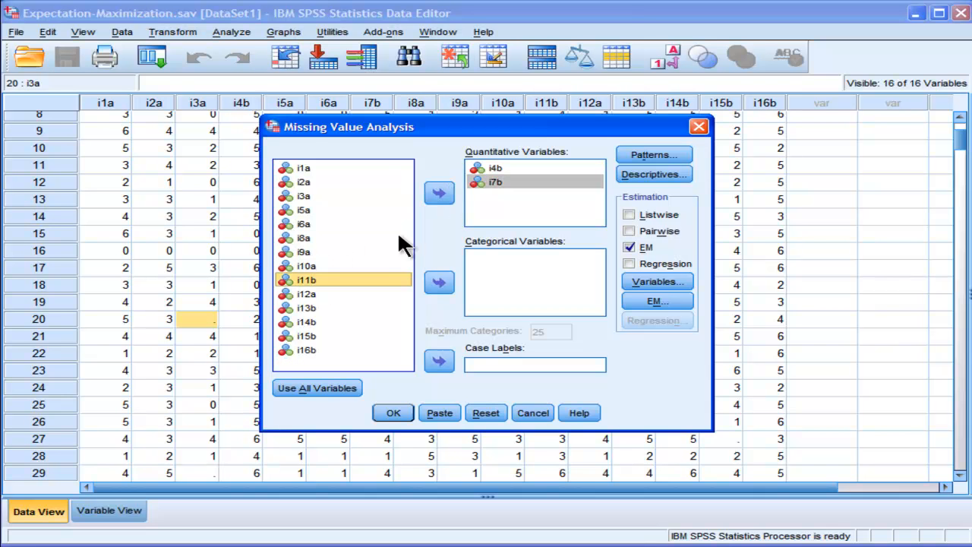
{"action": "left_click", "coordinate": [438, 192]}
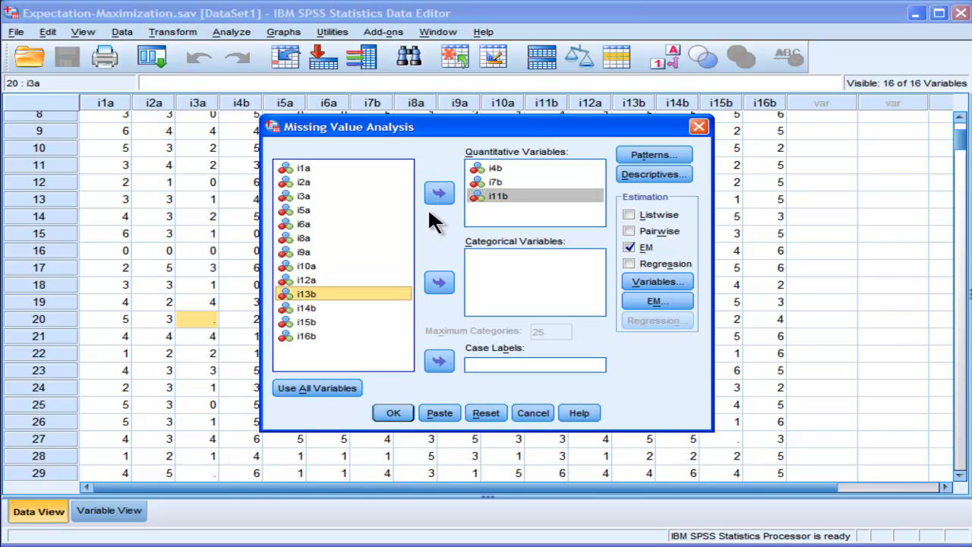
{"action": "left_click", "coordinate": [439, 192]}
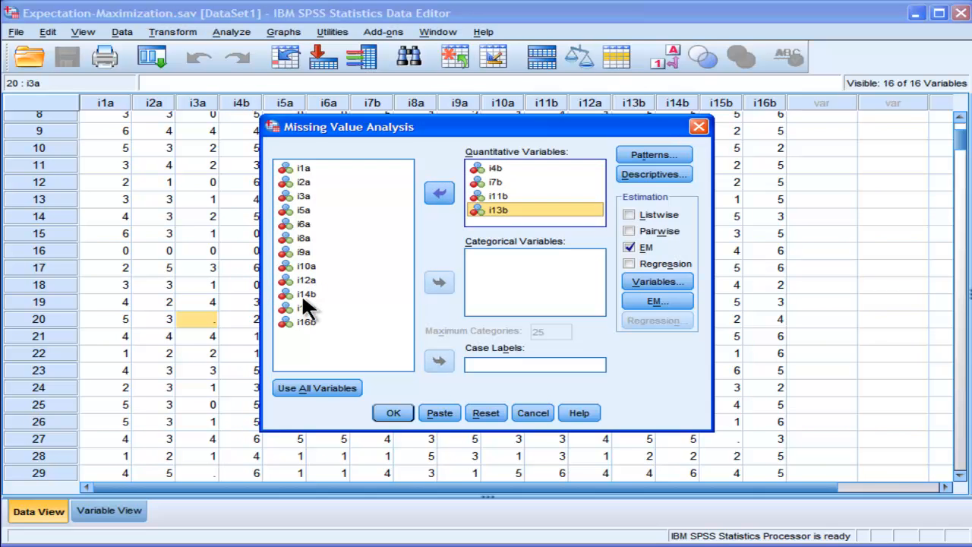
{"action": "left_click", "coordinate": [306, 308]}
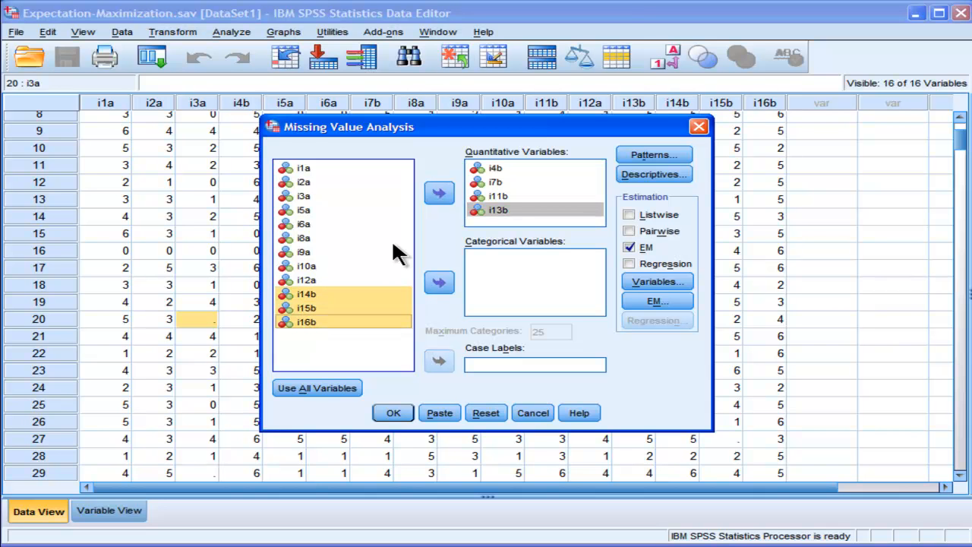
{"action": "left_click", "coordinate": [439, 193]}
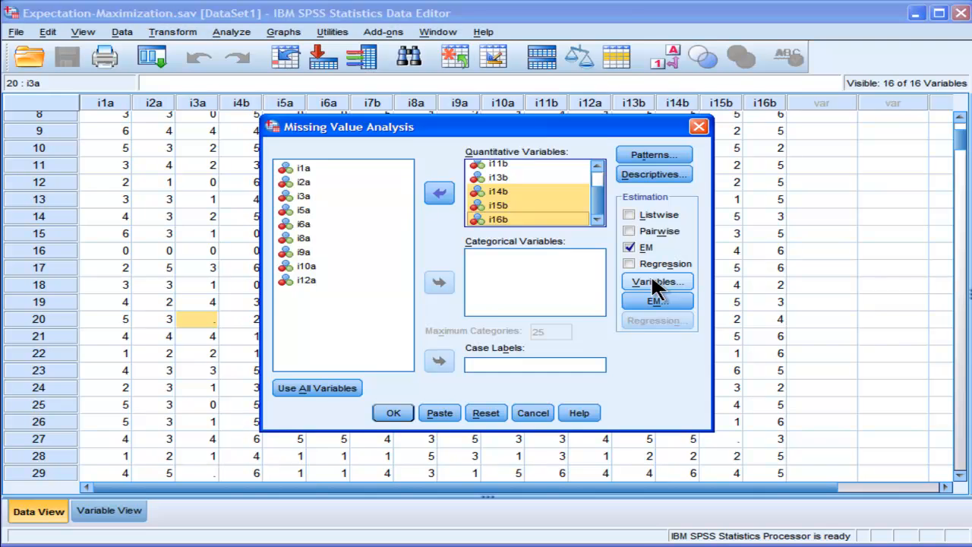
- Have EM save completed data to a new dataset named subscaleb_no_missing and confirm
{"action": "left_click", "coordinate": [656, 282]}
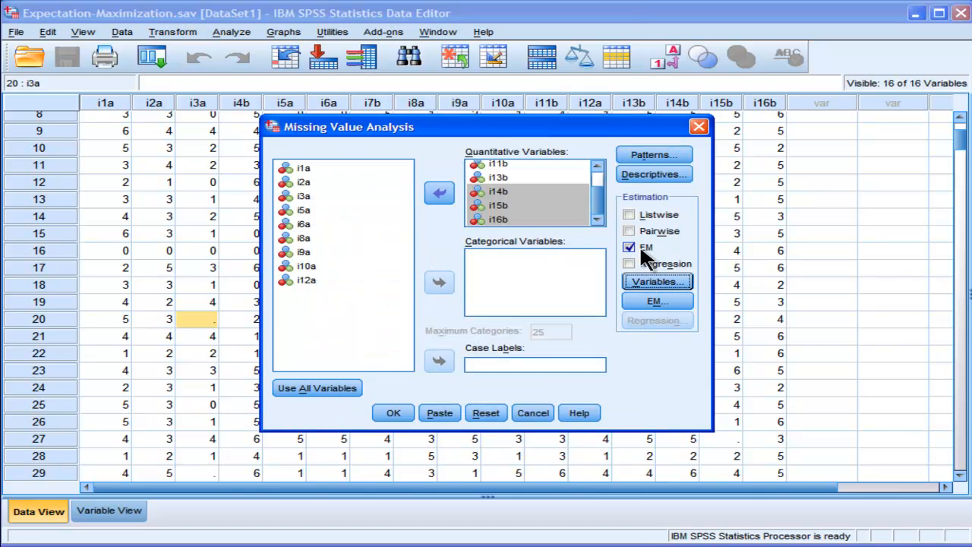
{"action": "left_click", "coordinate": [655, 301]}
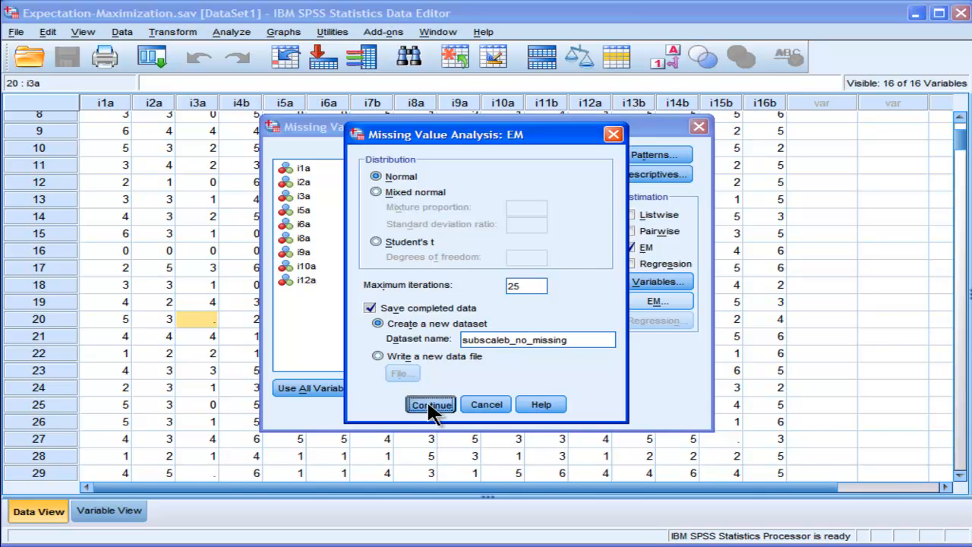
{"action": "left_click", "coordinate": [430, 404]}
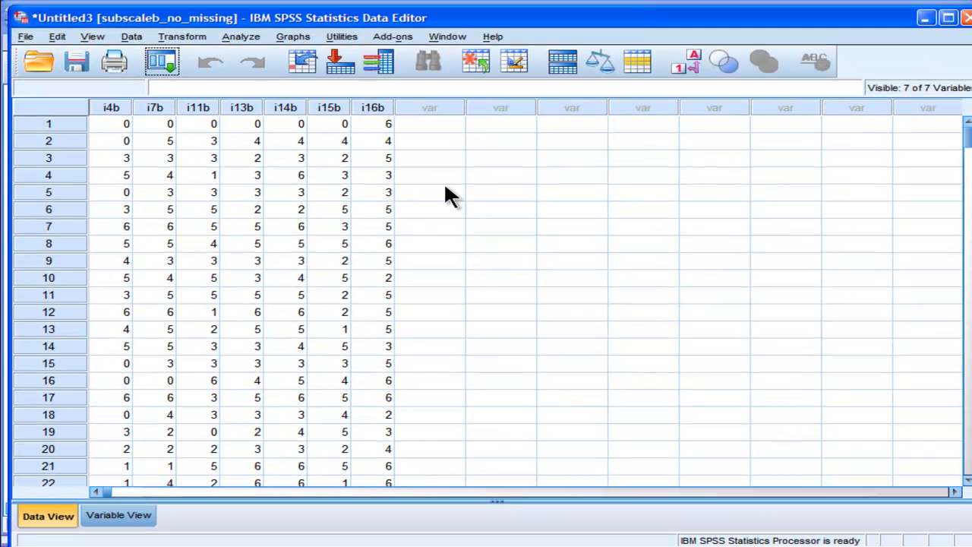
- Bring the Untitled2 [subscale_no_missing] Data Editor window to the front
{"action": "left_click", "coordinate": [241, 261]}
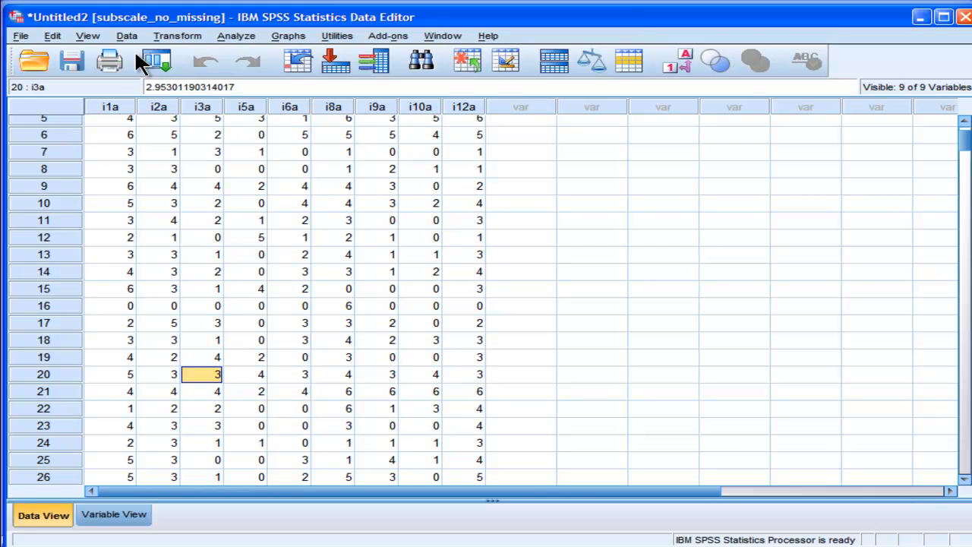
- Start Merge Files > Add Variables and pick Untitled3 [subscaleb_no_missing] as the source dataset
{"action": "left_click", "coordinate": [127, 36]}
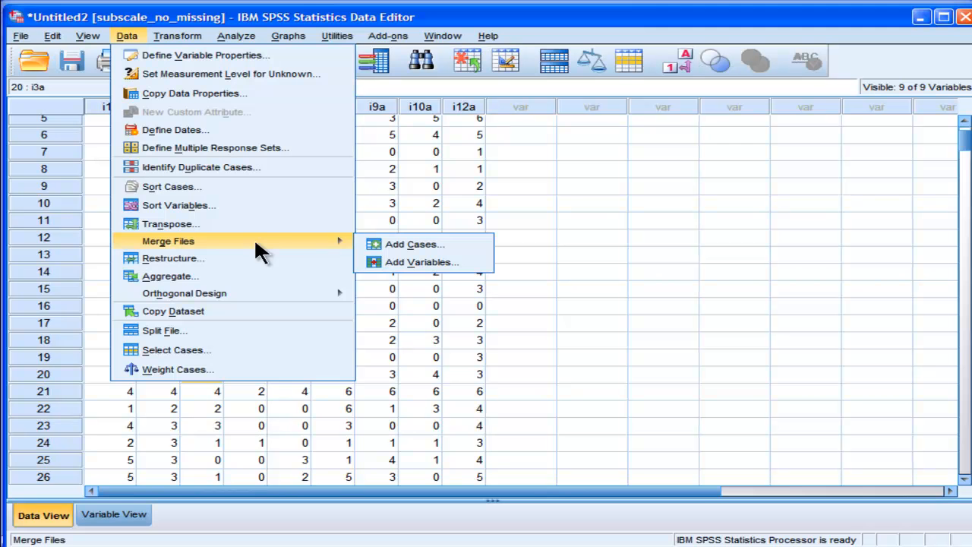
{"action": "mouse_move", "coordinate": [422, 262]}
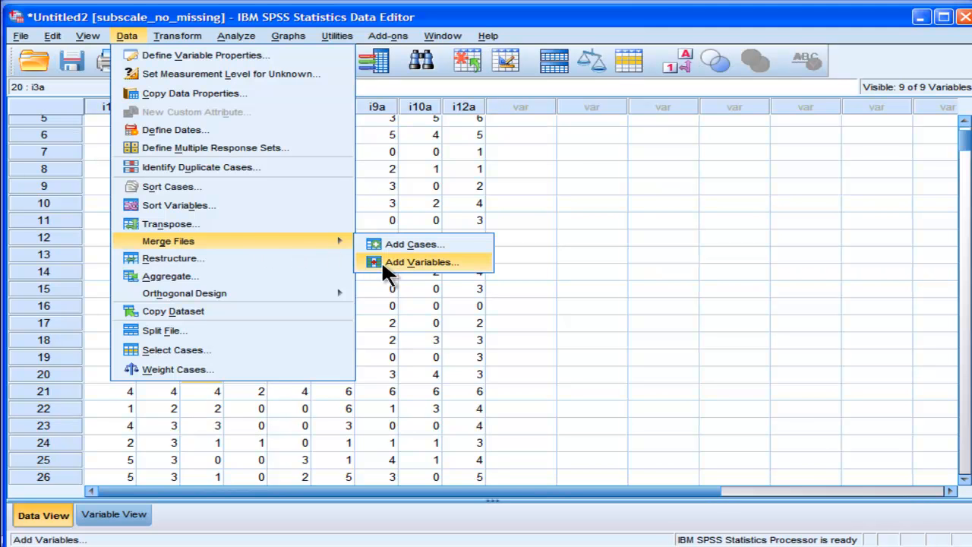
{"action": "left_click", "coordinate": [422, 262]}
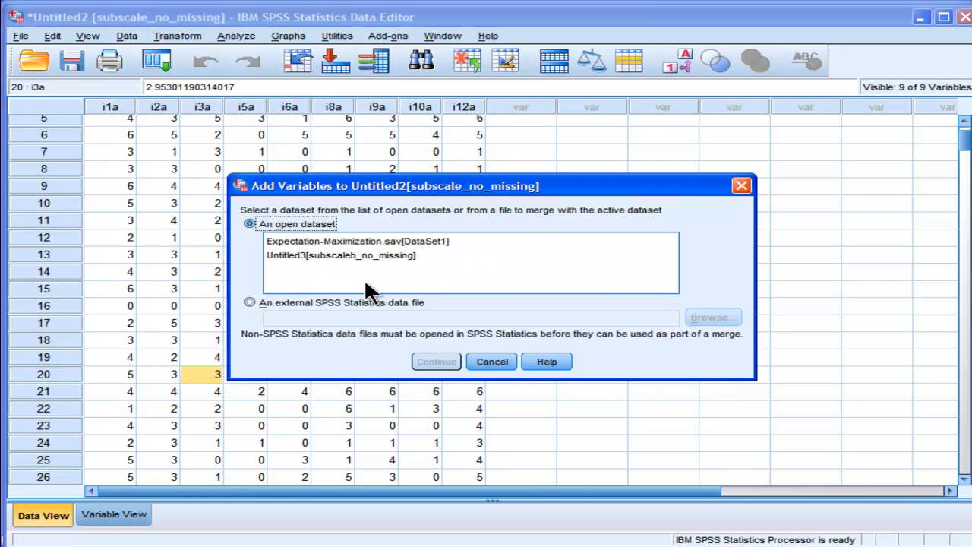
{"action": "mouse_move", "coordinate": [402, 296]}
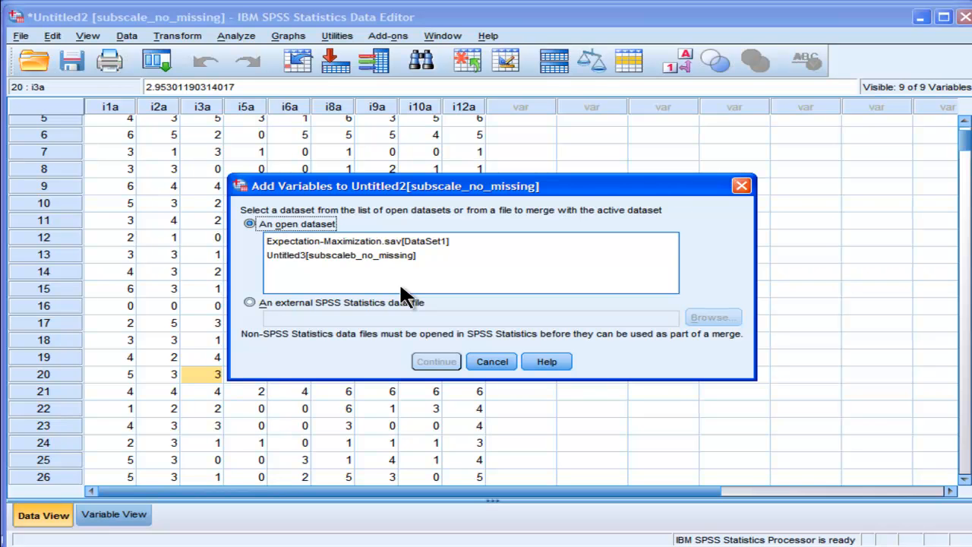
{"action": "left_click", "coordinate": [340, 254]}
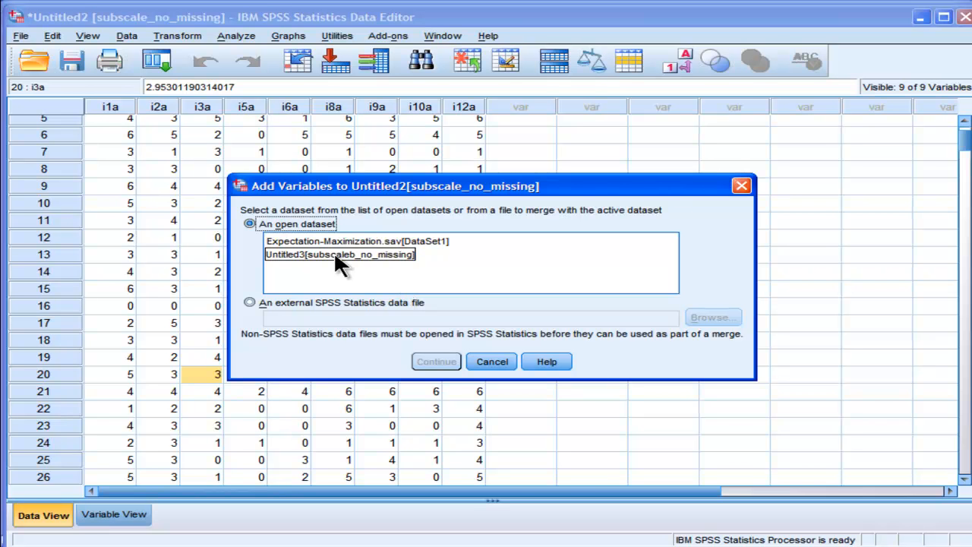
{"action": "left_click", "coordinate": [339, 255]}
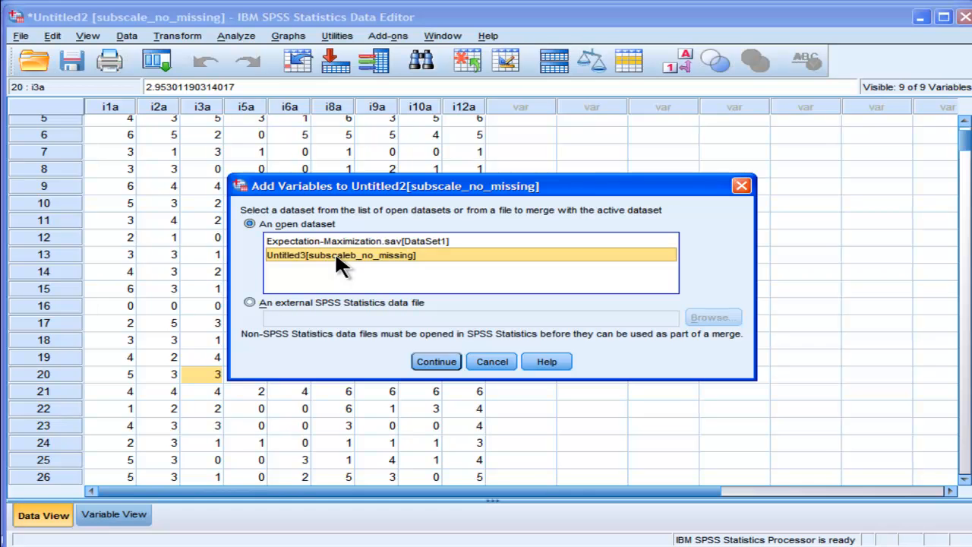
{"action": "mouse_move", "coordinate": [455, 304]}
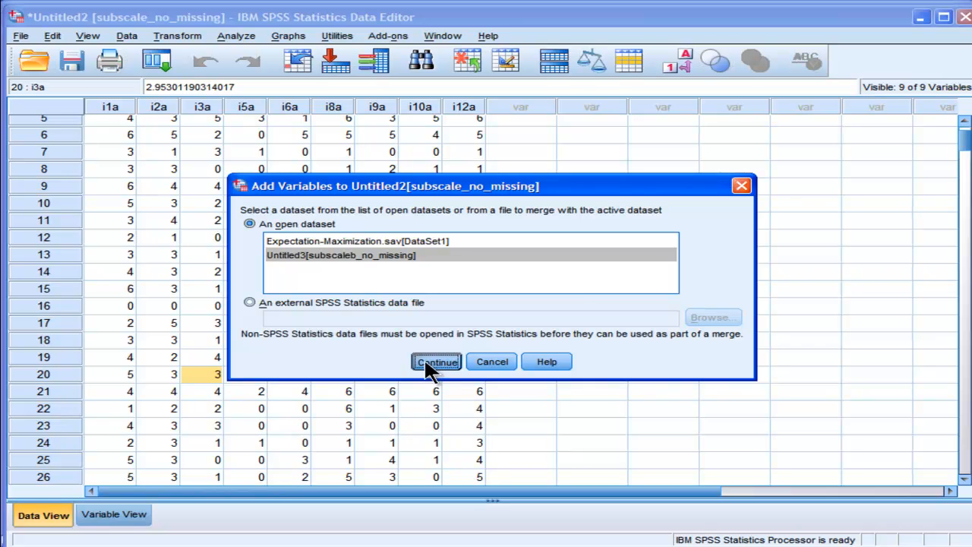
- Confirm the merge so the seven B items join the A dataset, giving 16 variables
{"action": "left_click", "coordinate": [436, 361]}
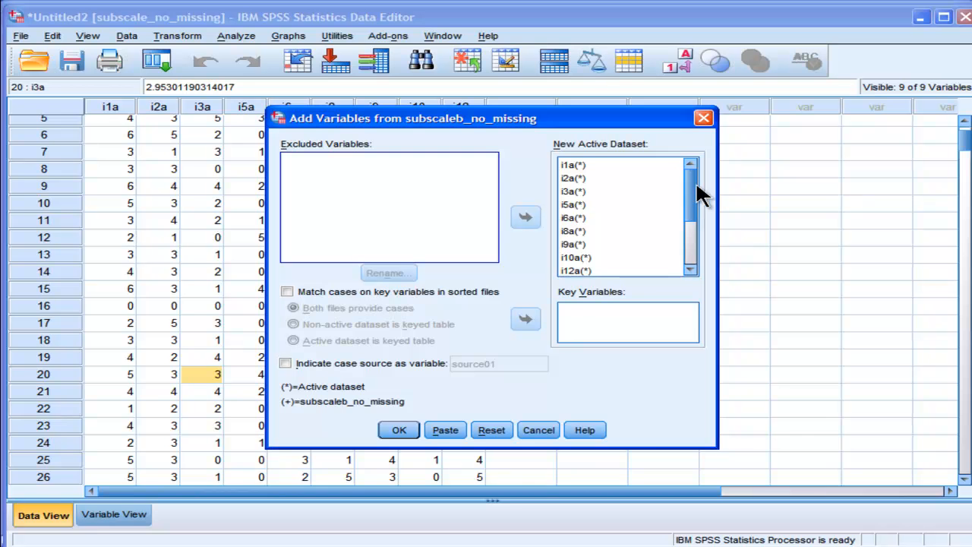
{"action": "scroll", "scroll_direction": "down", "scroll_amount": 3}
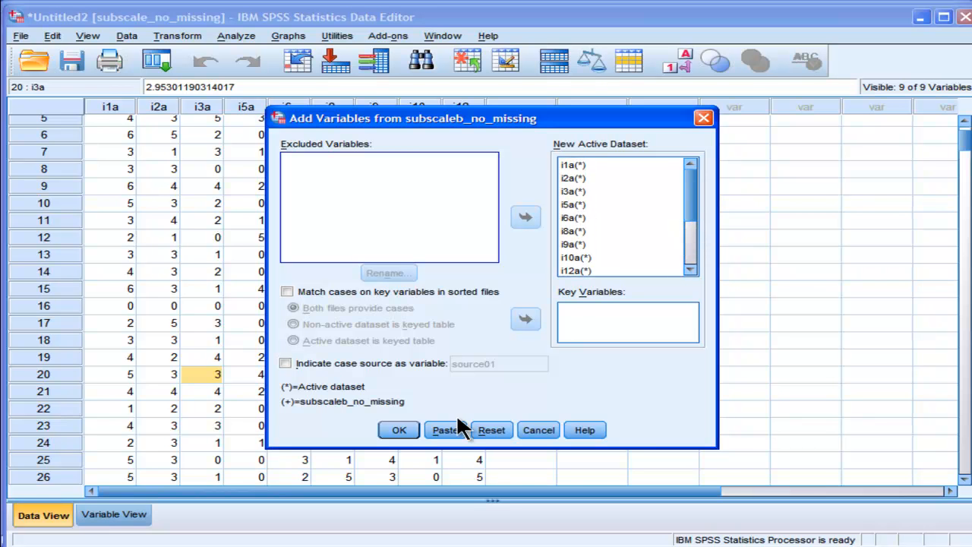
{"action": "left_click", "coordinate": [398, 430]}
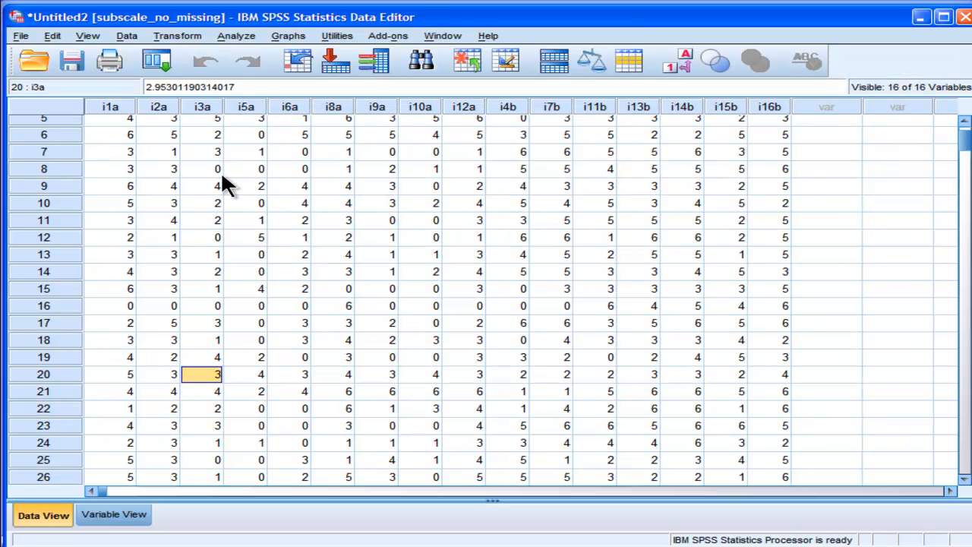
{"action": "mouse_move", "coordinate": [152, 27]}
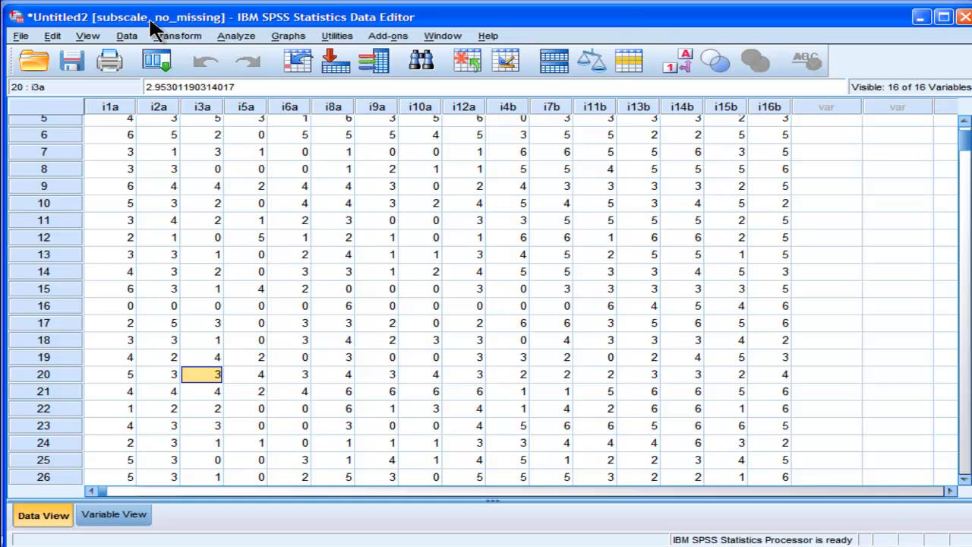
{"action": "mouse_move", "coordinate": [372, 176]}
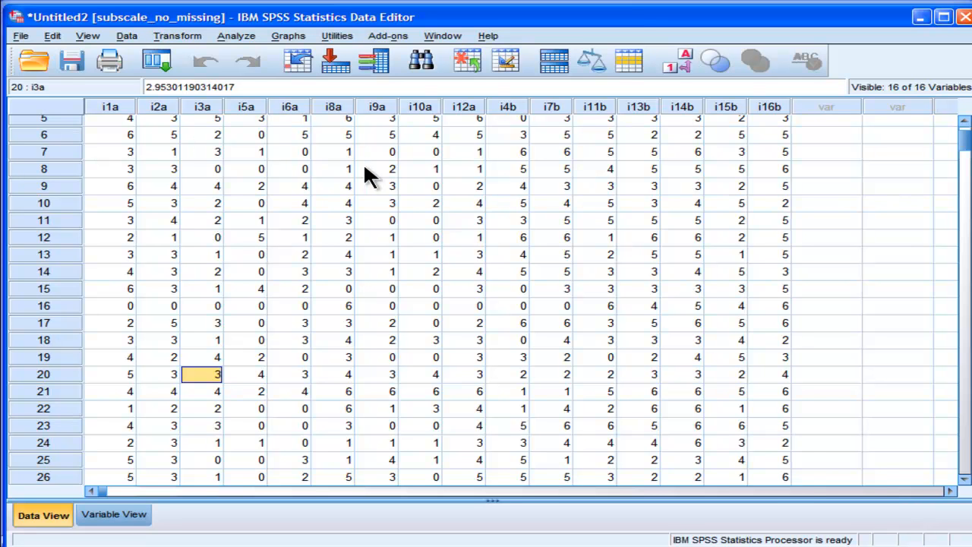
{"action": "left_click", "coordinate": [245, 169]}
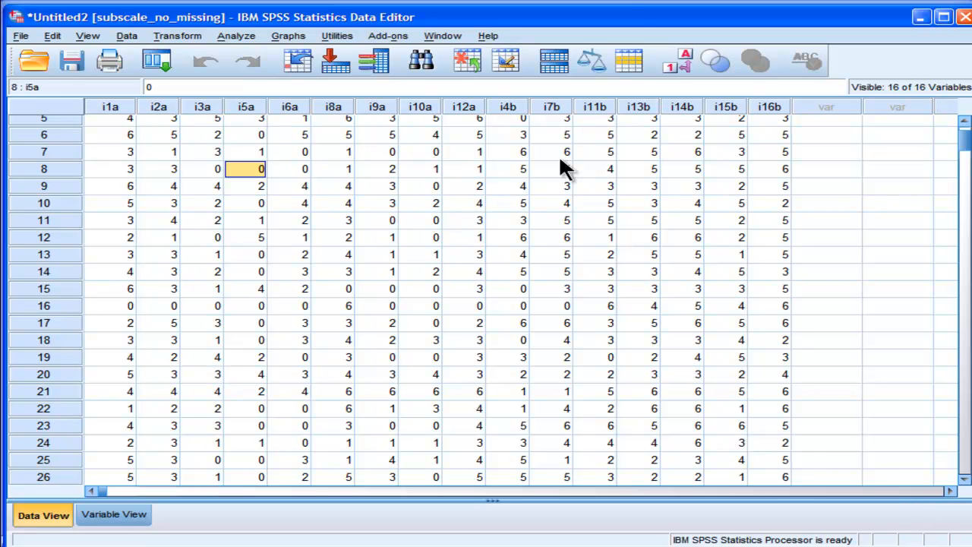
{"action": "left_click", "coordinate": [158, 168]}
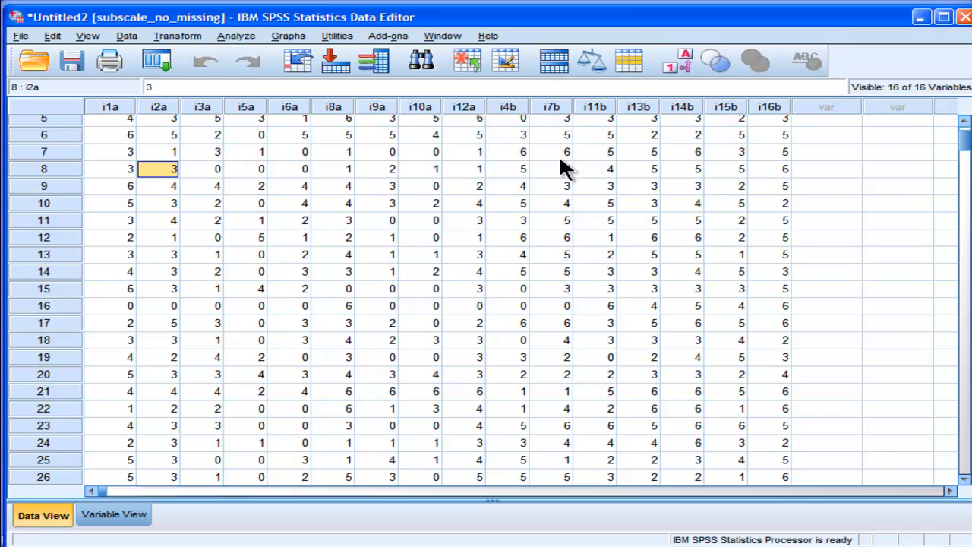
{"action": "left_click", "coordinate": [332, 169]}
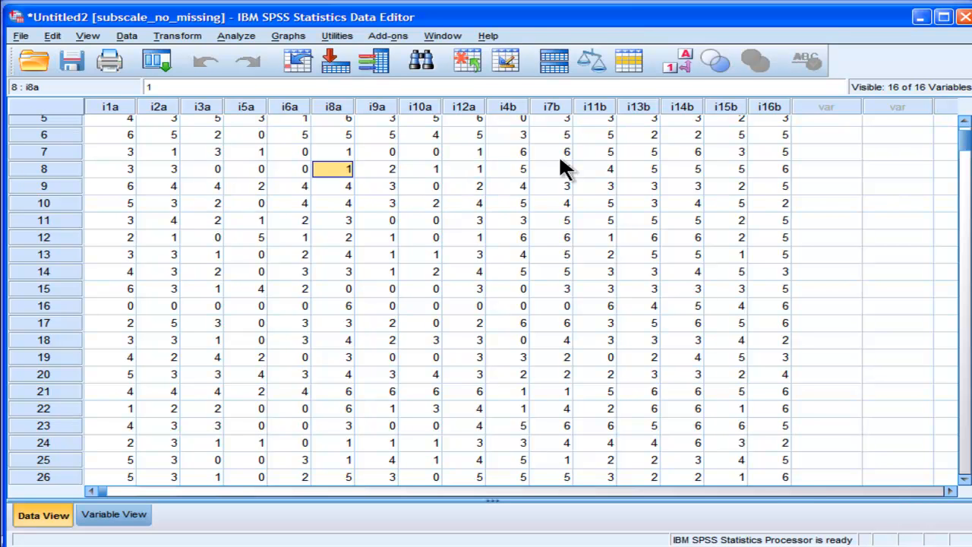
{"action": "left_click", "coordinate": [507, 169]}
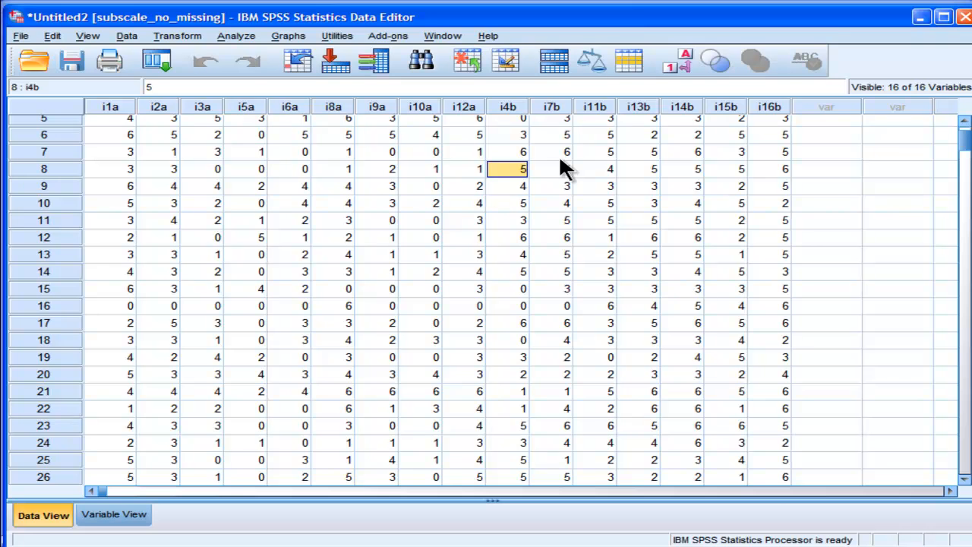
{"action": "left_click", "coordinate": [826, 168]}
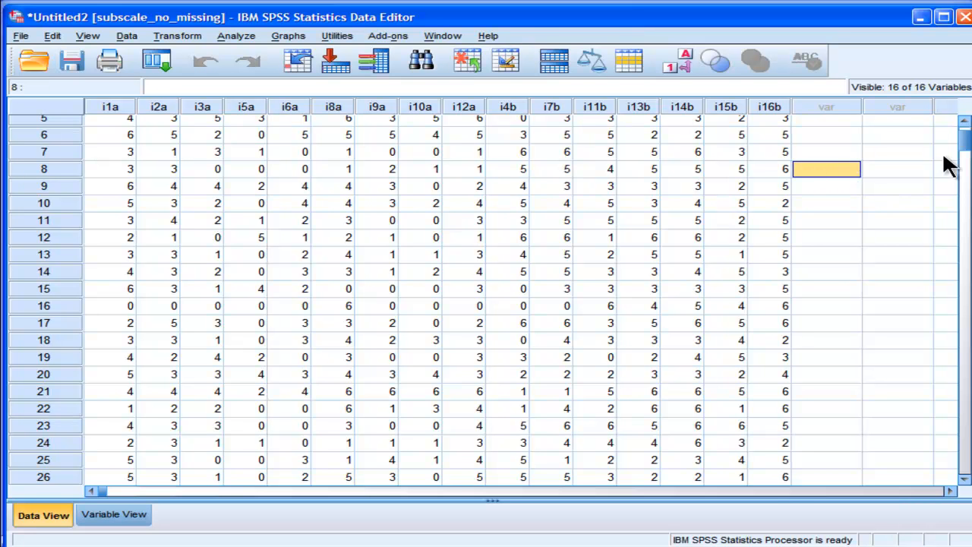
{"action": "scroll", "scroll_direction": "down", "scroll_amount": 3}
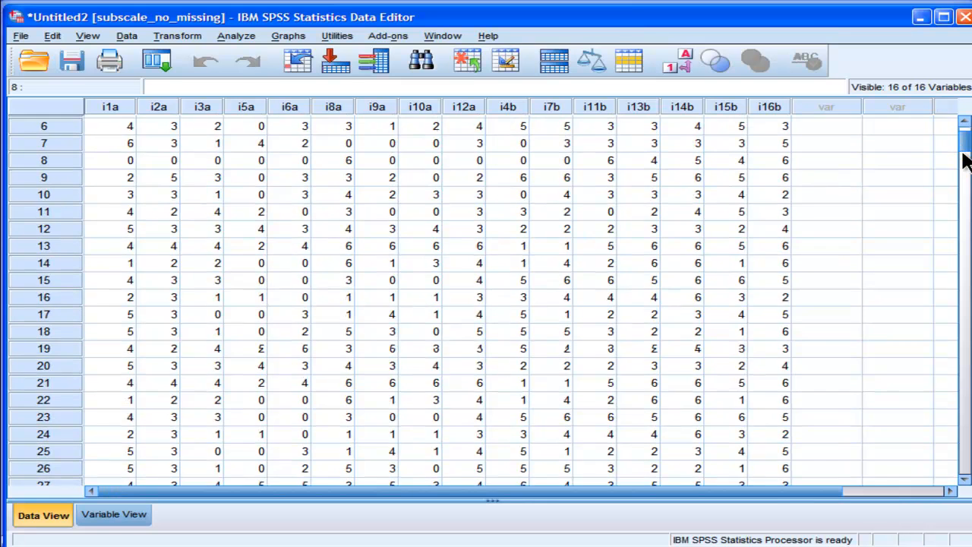
{"action": "scroll", "scroll_direction": "down", "scroll_amount": 3}
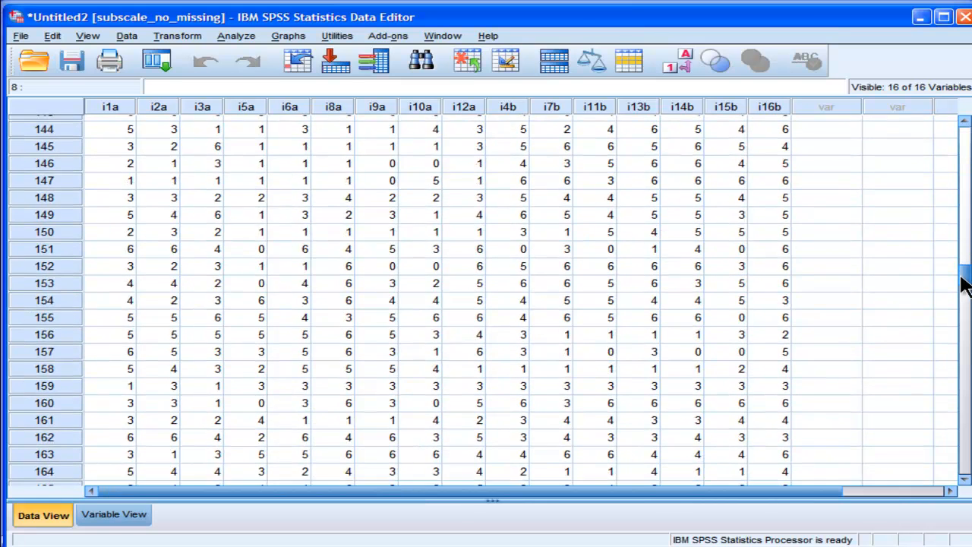
{"action": "scroll", "scroll_direction": "down", "scroll_amount": 3}
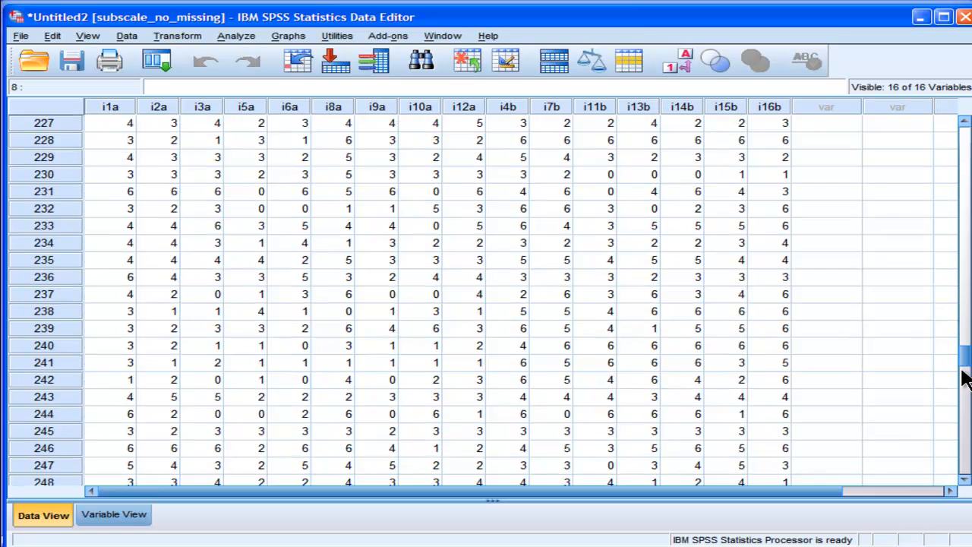
{"action": "scroll", "scroll_direction": "down", "scroll_amount": 3}
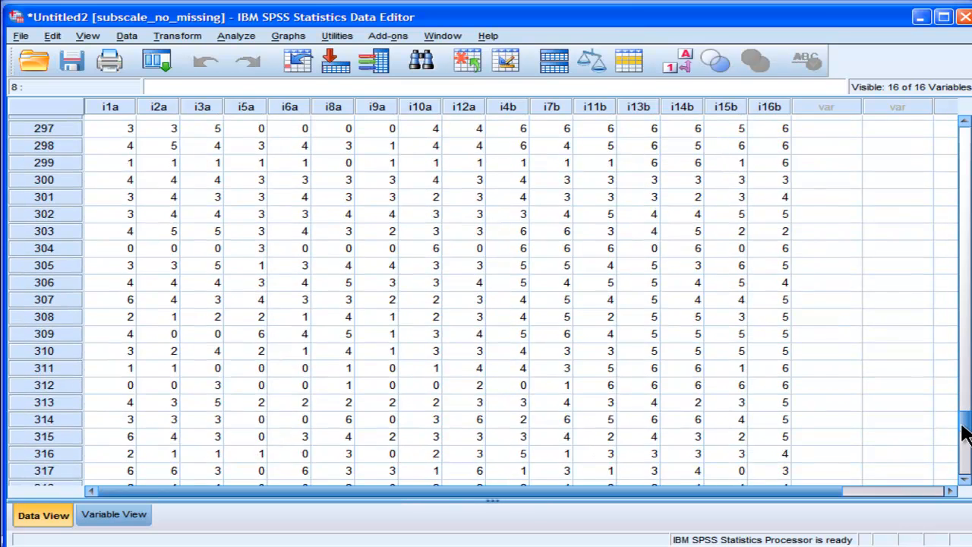
{"action": "scroll", "scroll_direction": "up", "scroll_amount": 3}
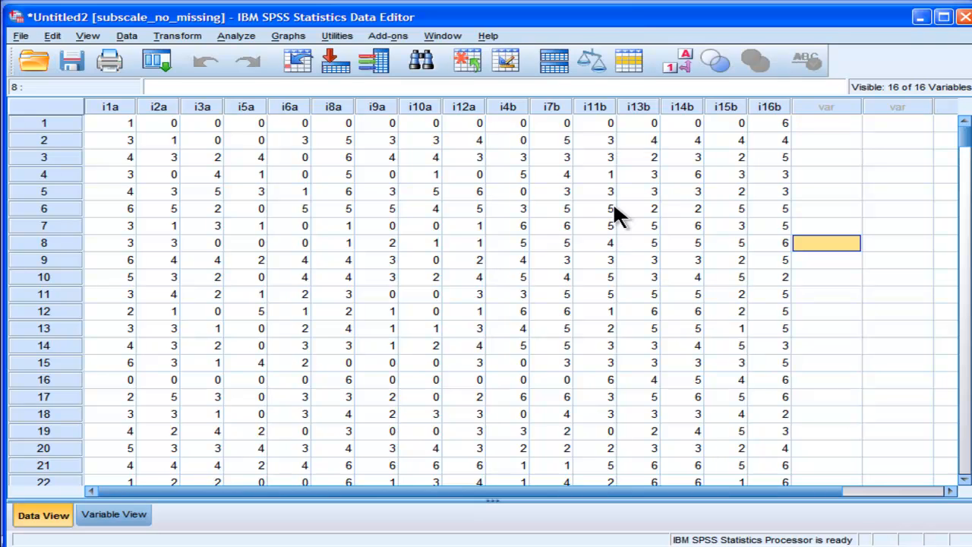
{"action": "left_click", "coordinate": [333, 191]}
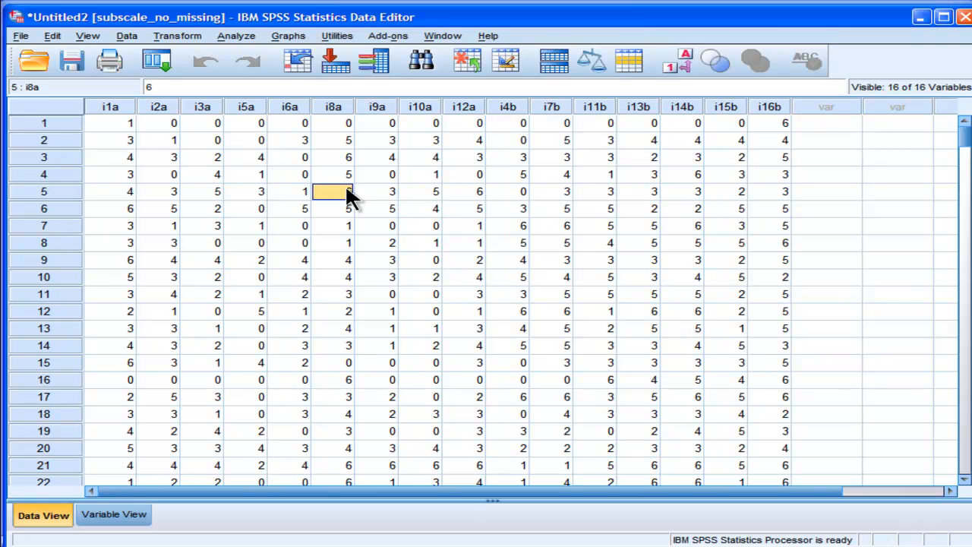
{"action": "left_click", "coordinate": [332, 157]}
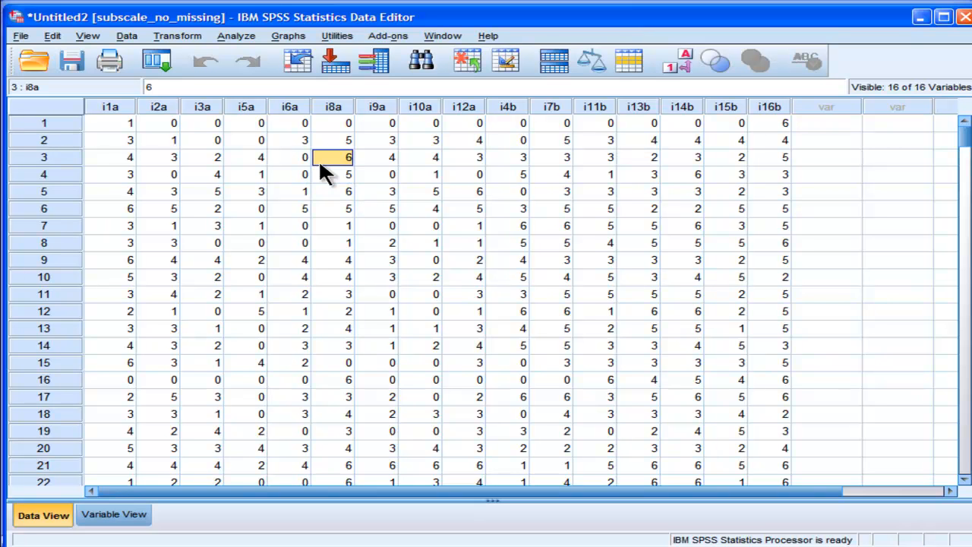